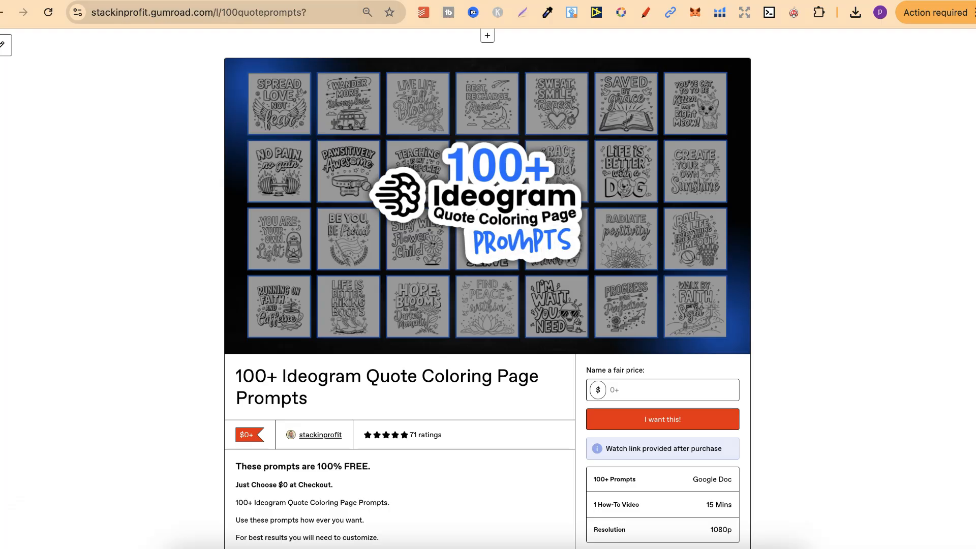
pyautogui.moveTo(831, 320)
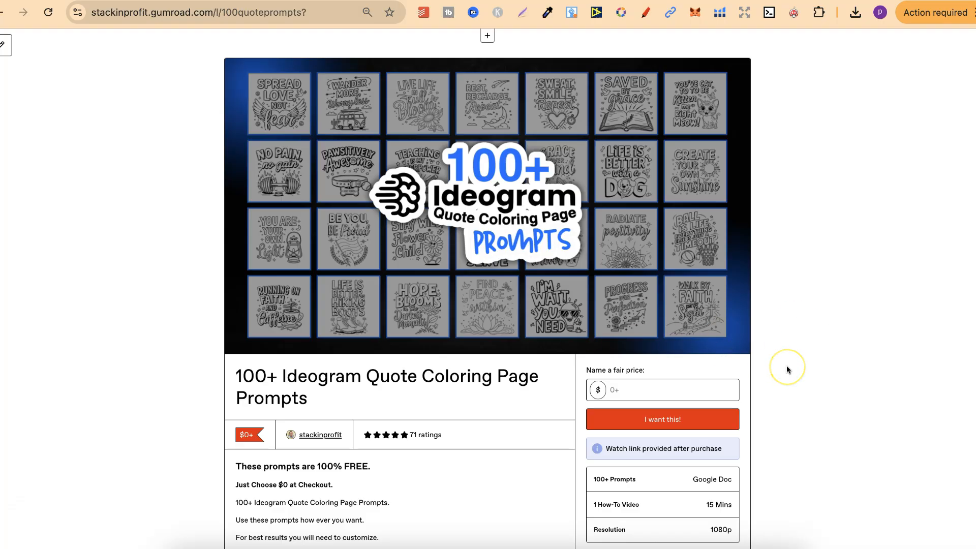
# - Scroll the 126 Quote Coloring Page Prompts doc through its niche list and sample pages
pyautogui.scroll(-3)
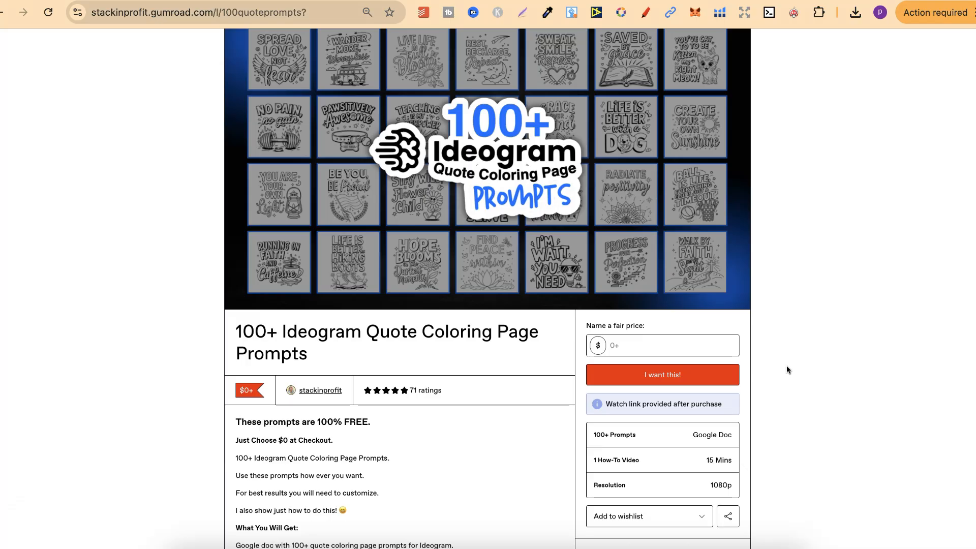
pyautogui.scroll(-3)
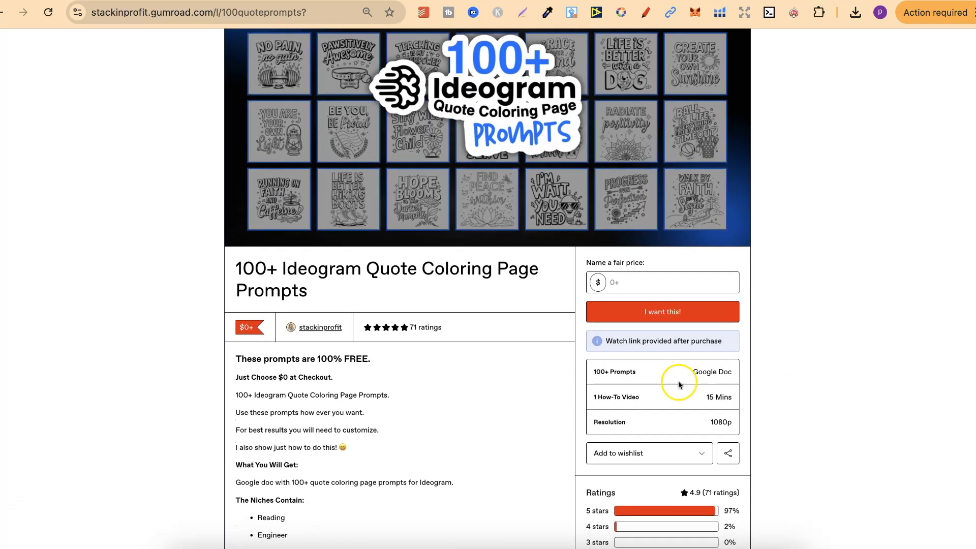
pyautogui.moveTo(711, 385)
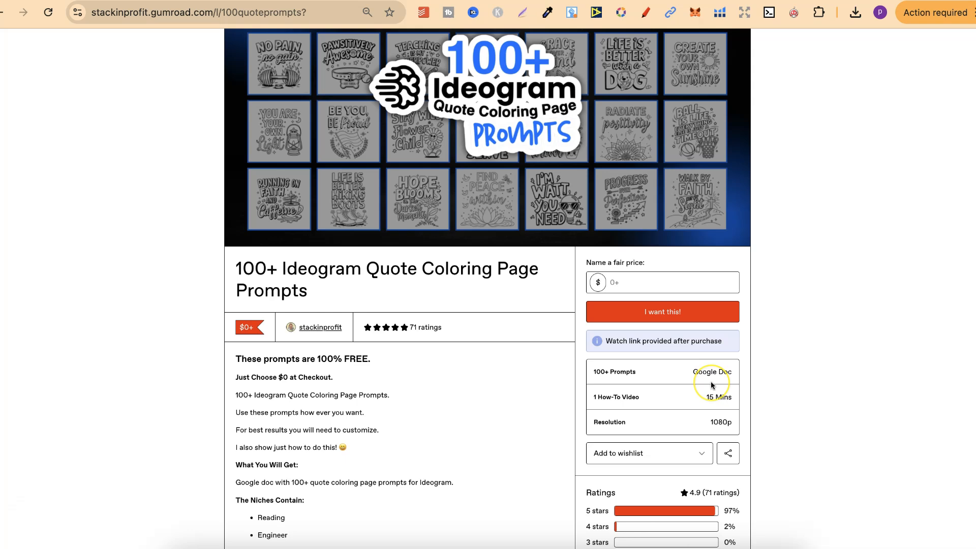
pyautogui.moveTo(712, 385)
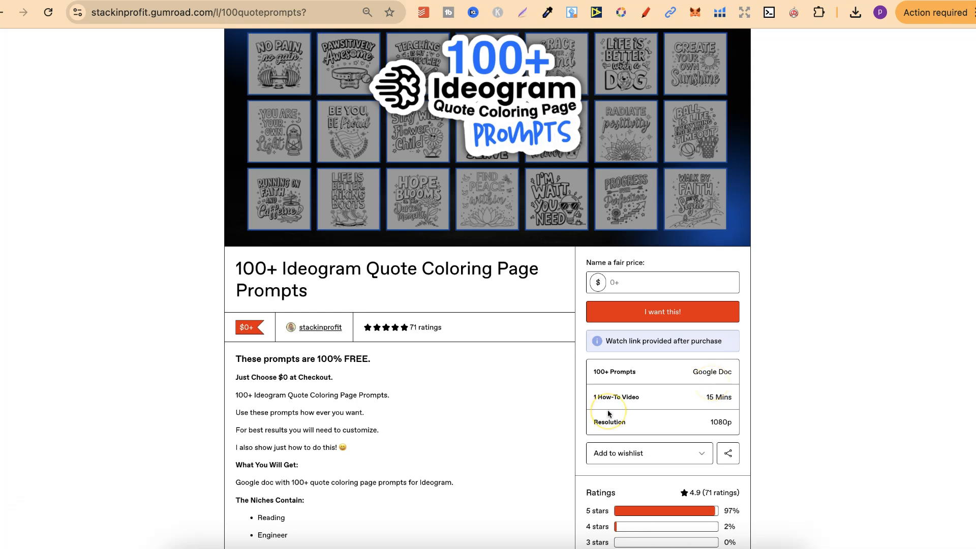
pyautogui.moveTo(691, 407)
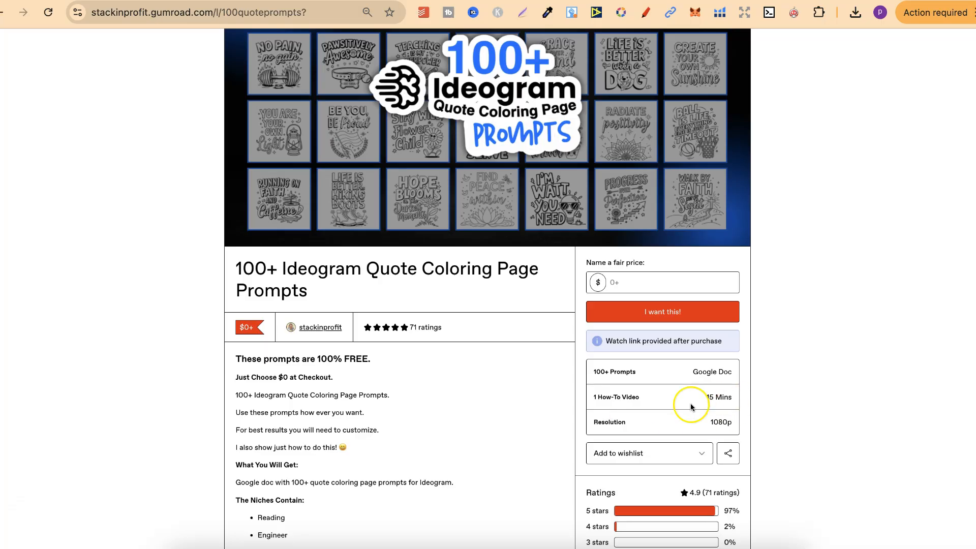
pyautogui.moveTo(712, 406)
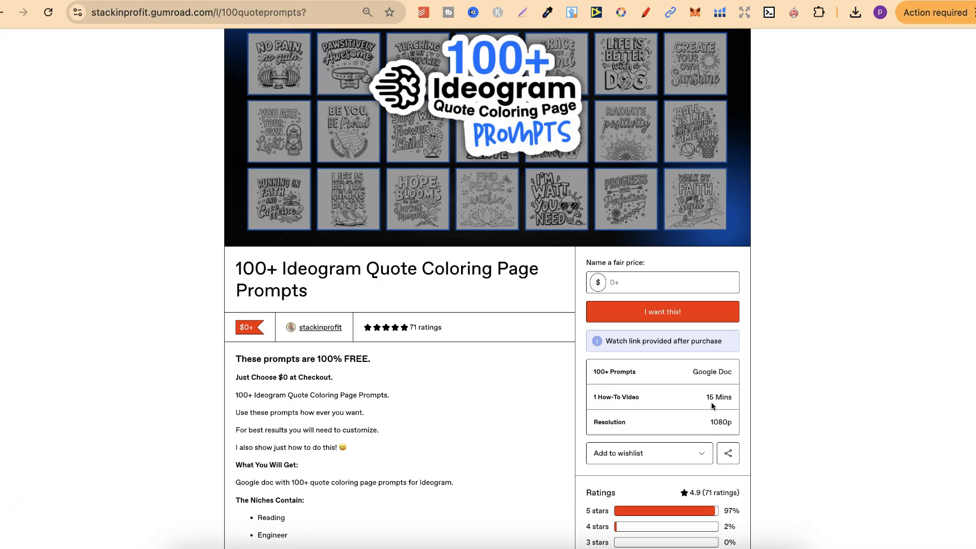
pyautogui.moveTo(634, 12)
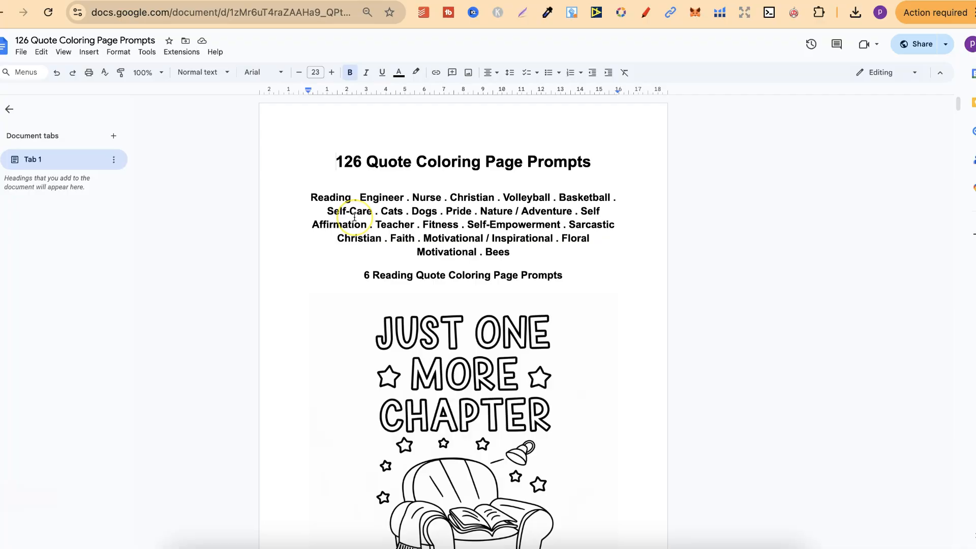
pyautogui.moveTo(444, 185)
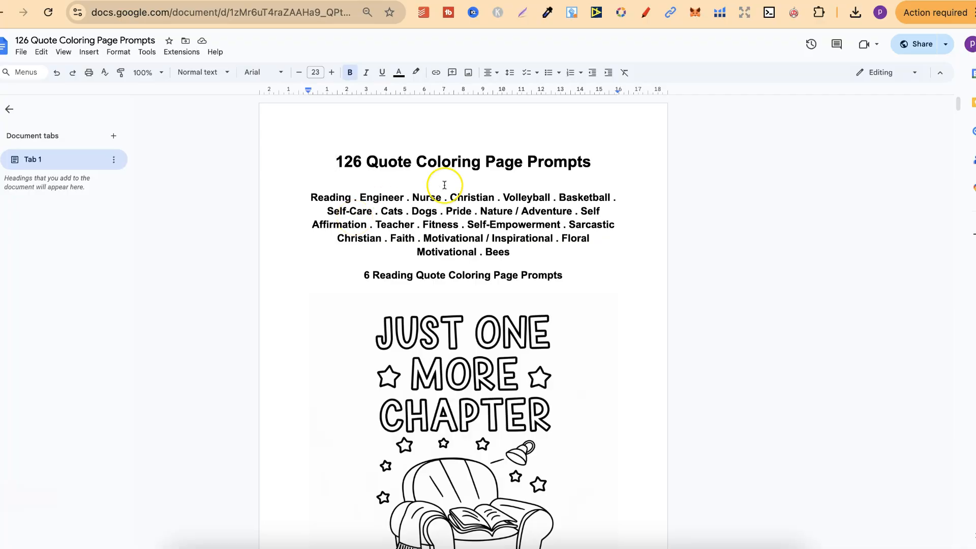
pyautogui.moveTo(443, 185)
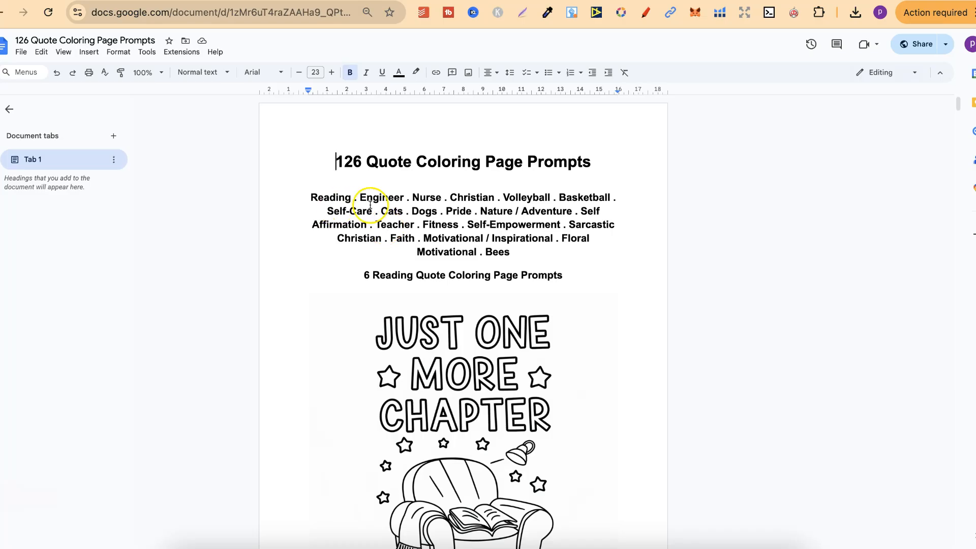
pyautogui.moveTo(466, 205)
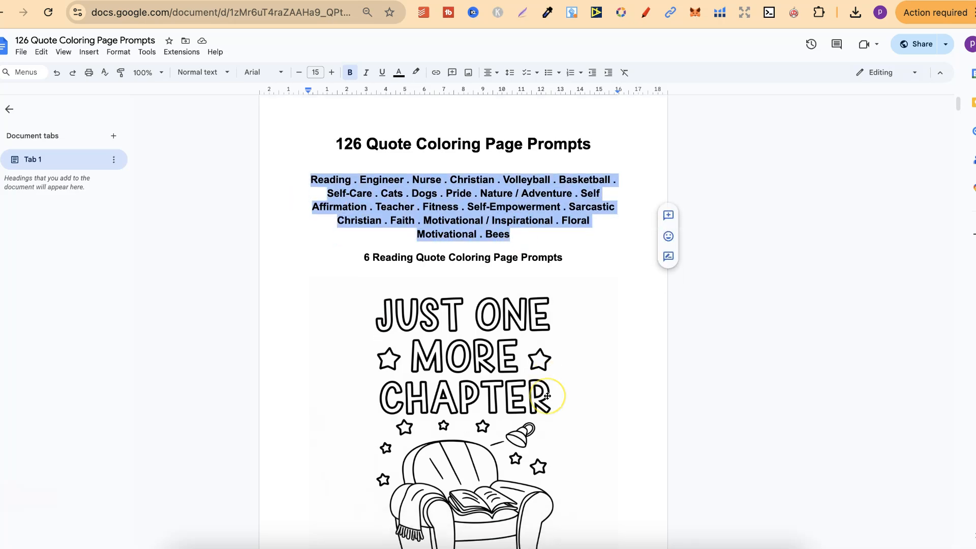
pyautogui.scroll(-3)
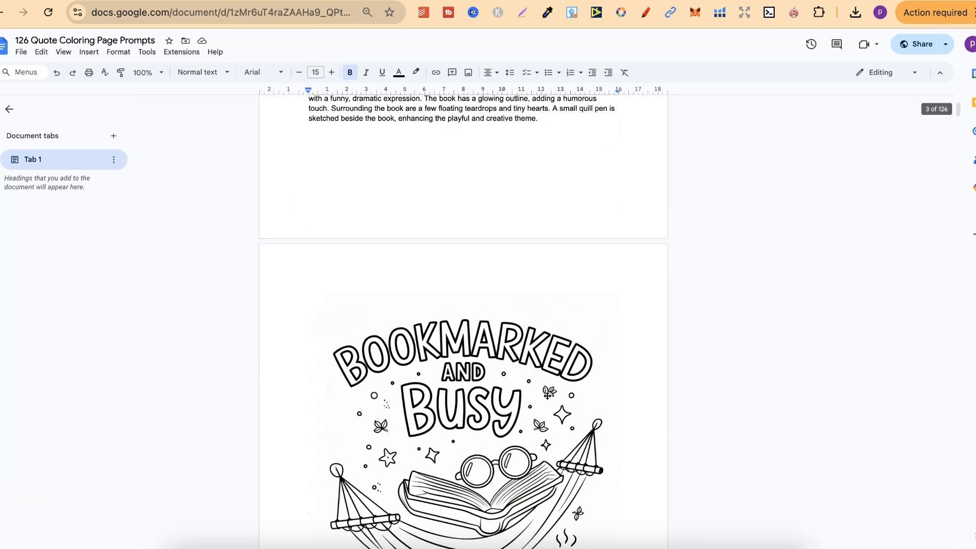
pyautogui.scroll(-3)
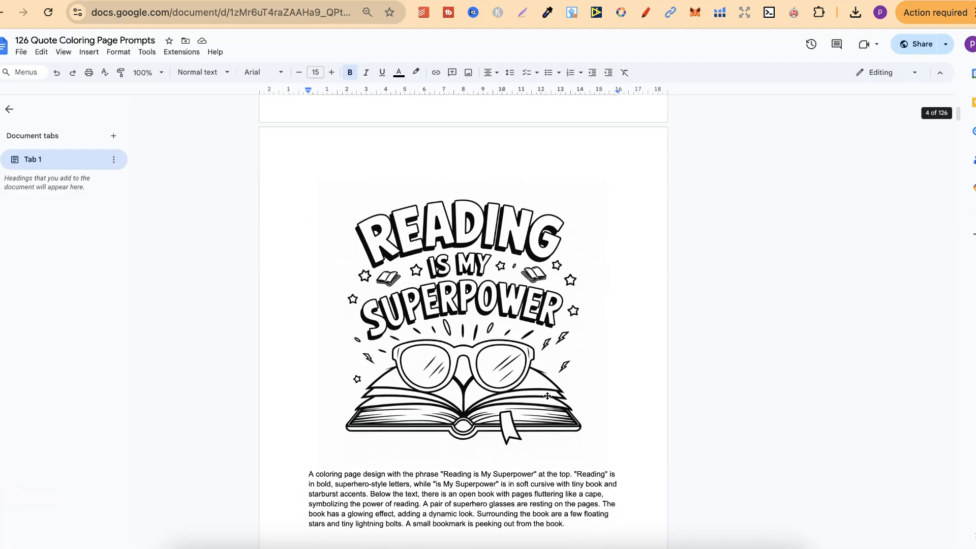
pyautogui.scroll(-3)
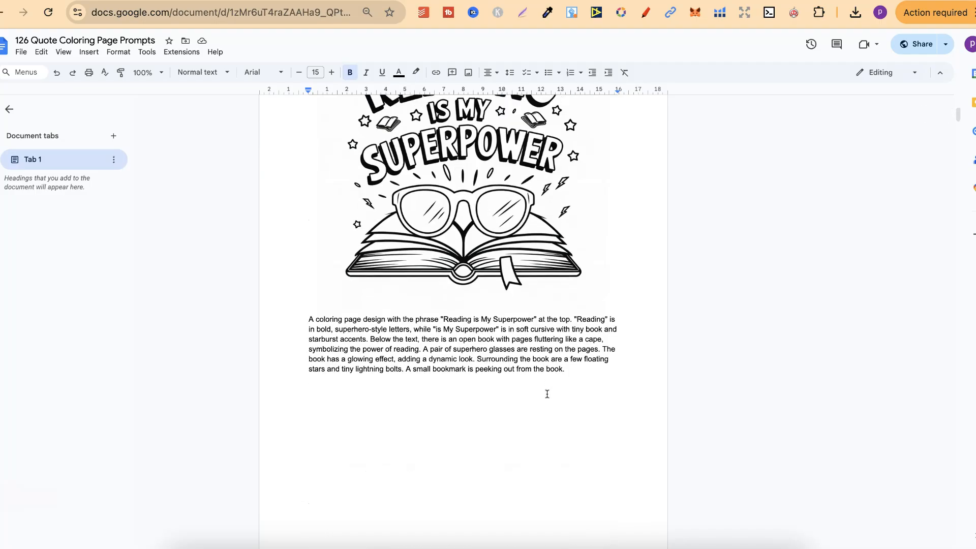
pyautogui.scroll(-3)
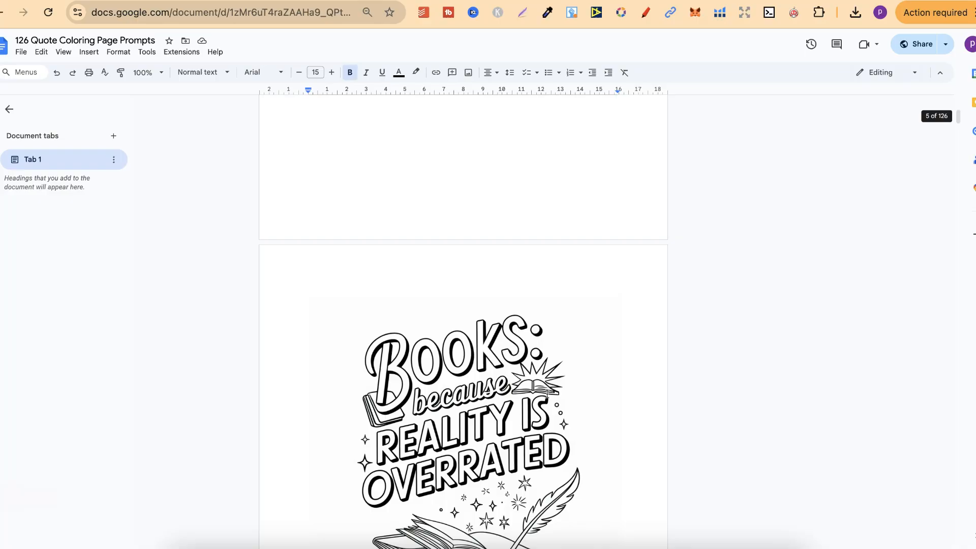
pyautogui.scroll(-3)
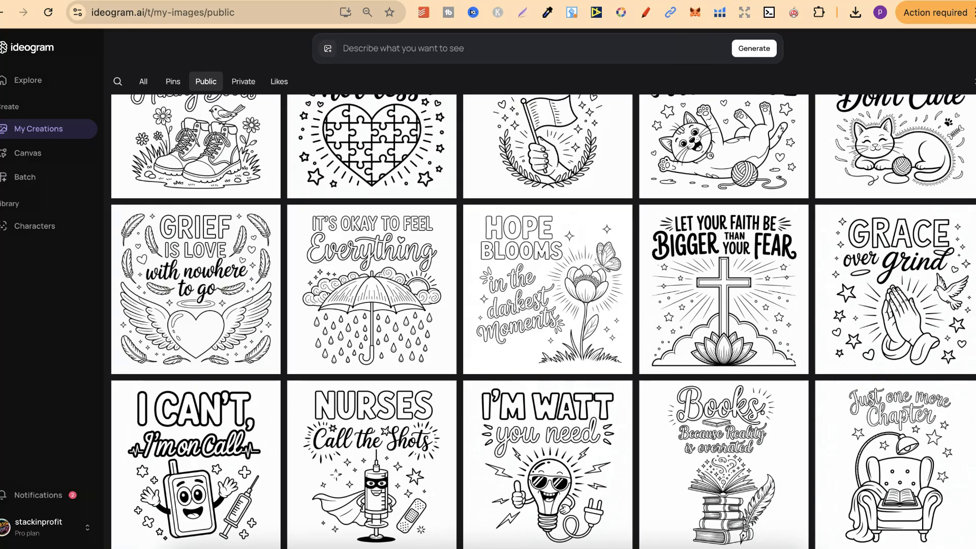
pyautogui.moveTo(898, 468)
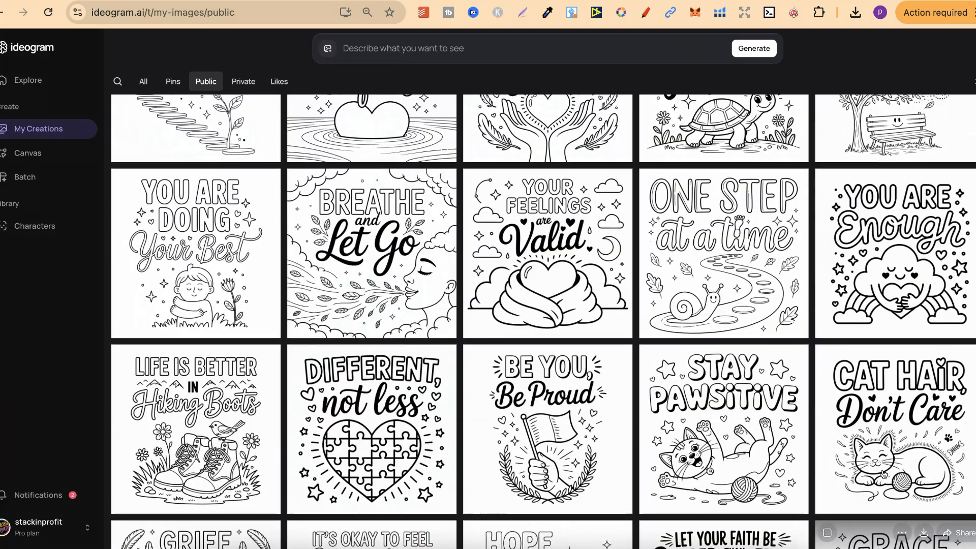
# - Scroll the Public gallery and open the 'Just one more Chapter' coloring page
pyautogui.scroll(3)
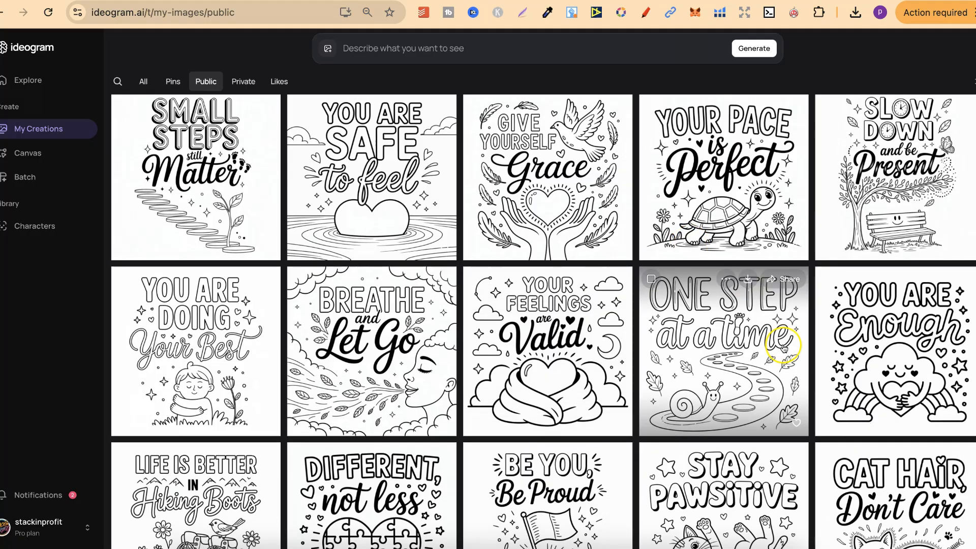
pyautogui.scroll(-3)
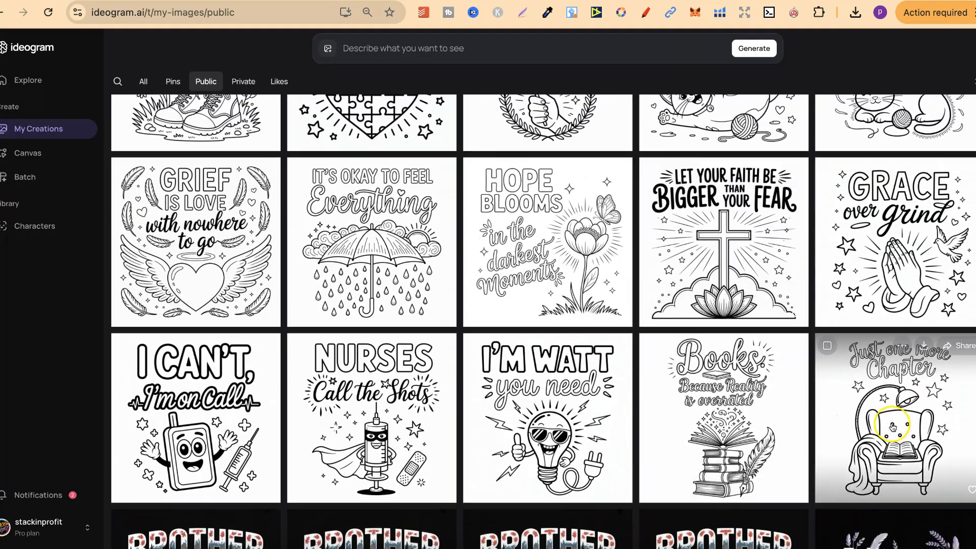
pyautogui.click(892, 426)
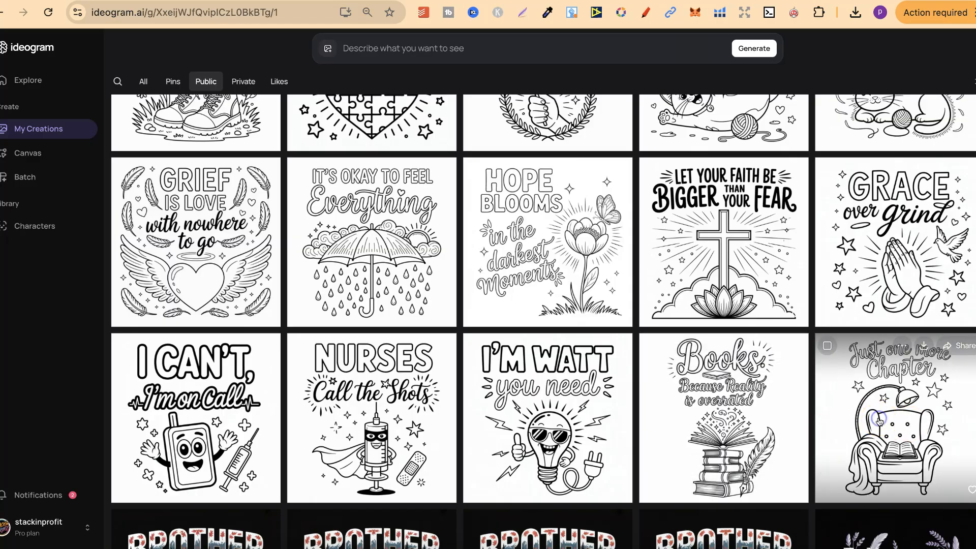
pyautogui.click(893, 417)
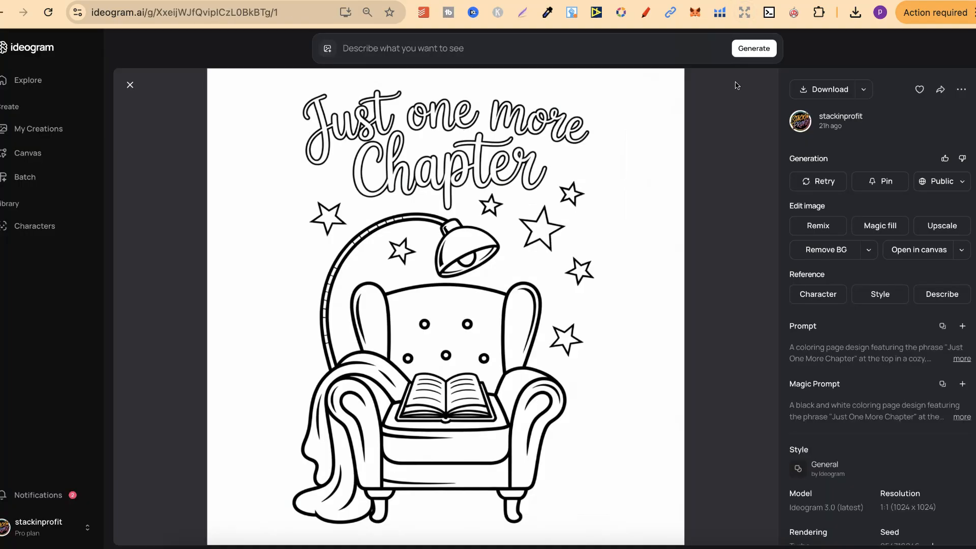
pyautogui.moveTo(598, 428)
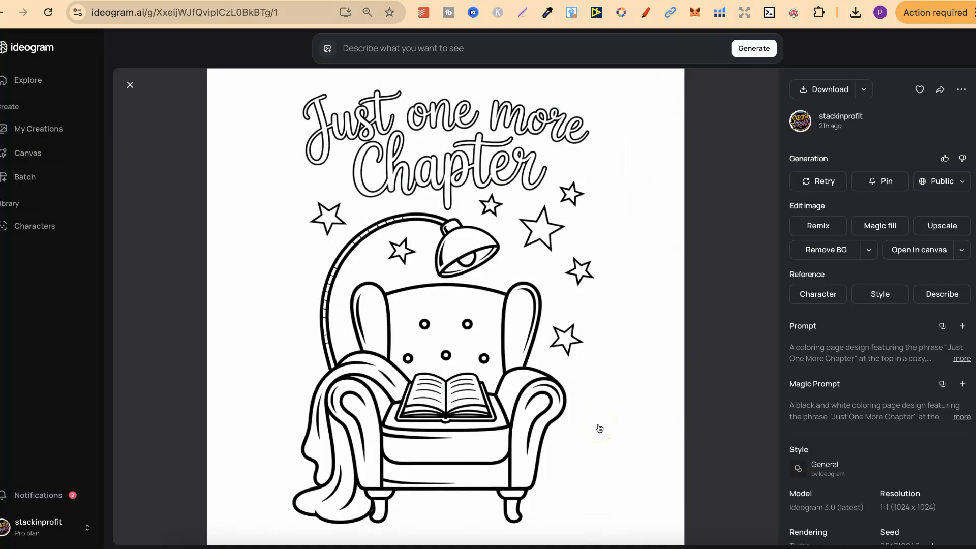
pyautogui.moveTo(158, 97)
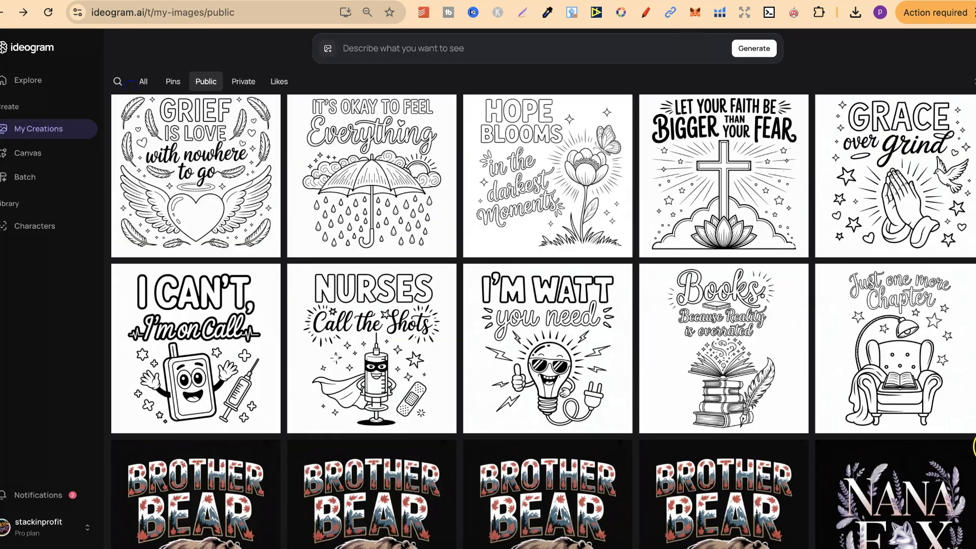
# - View 'Hope Blooms' through 'Your Pace Is Perfect' full-size, then close the viewer
pyautogui.click(371, 349)
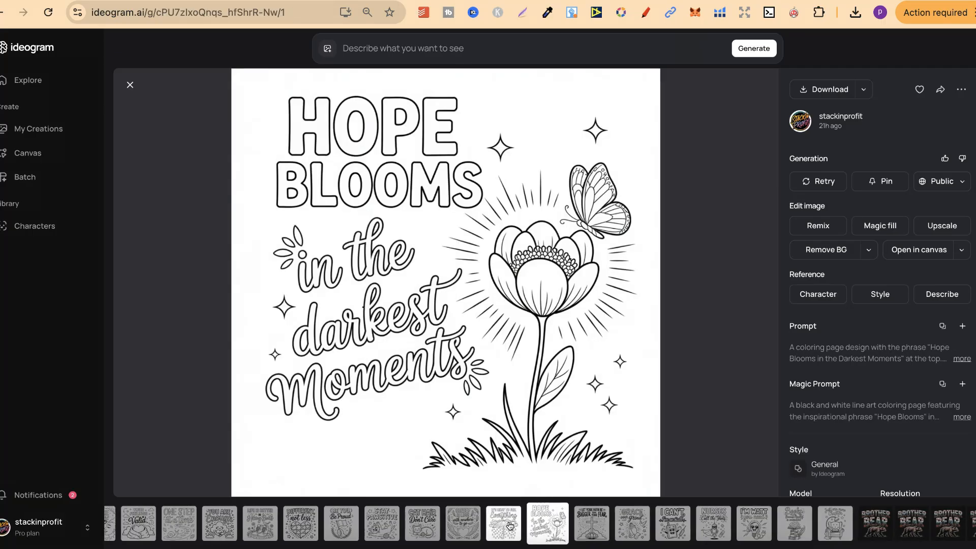
pyautogui.click(503, 524)
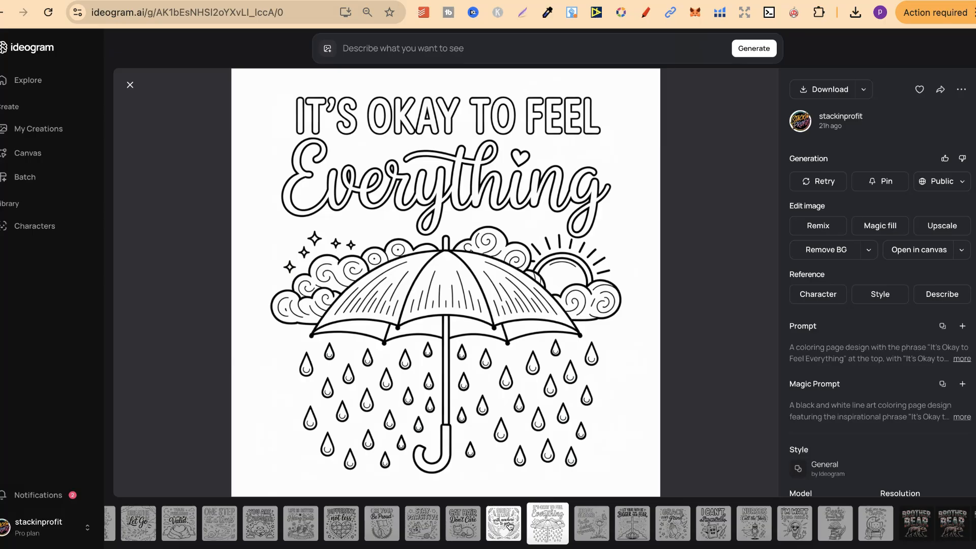
pyautogui.click(547, 523)
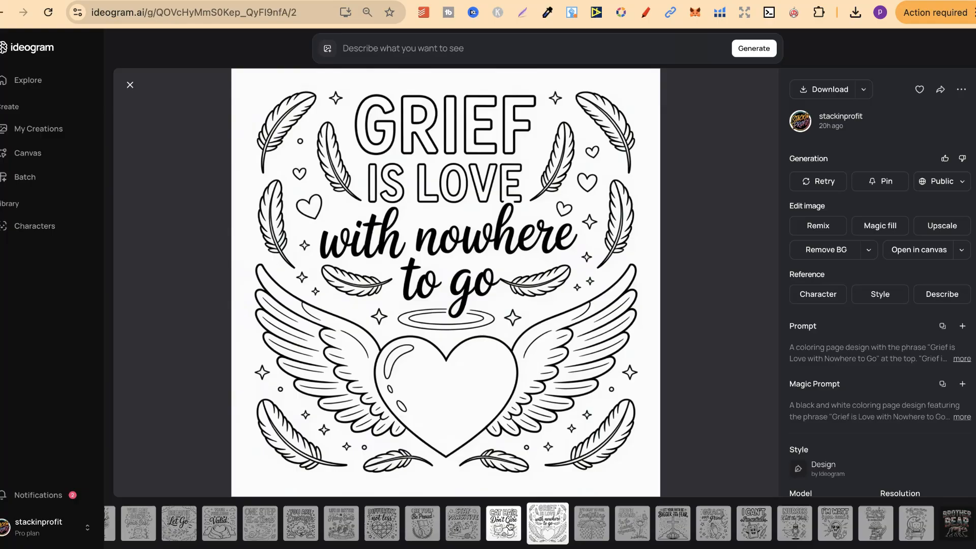
pyautogui.click(540, 523)
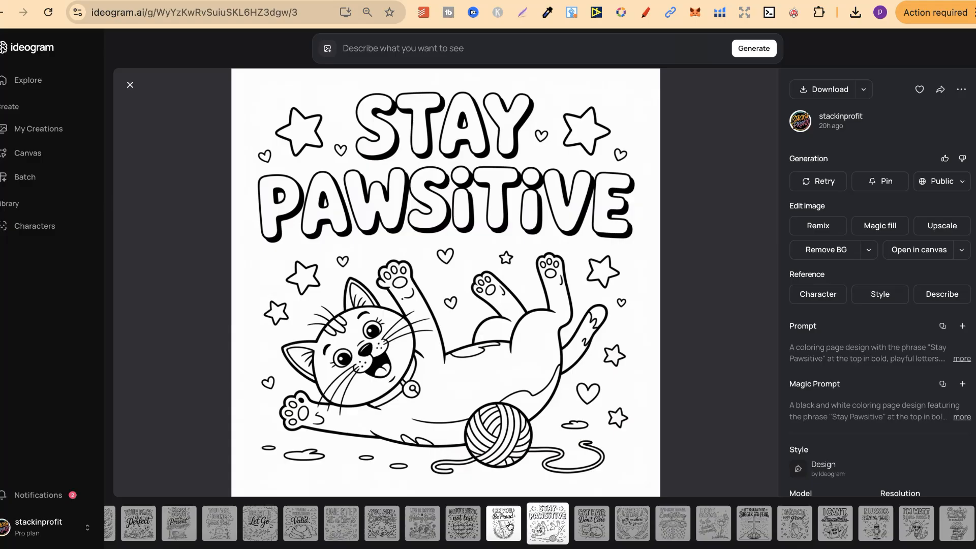
pyautogui.click(547, 523)
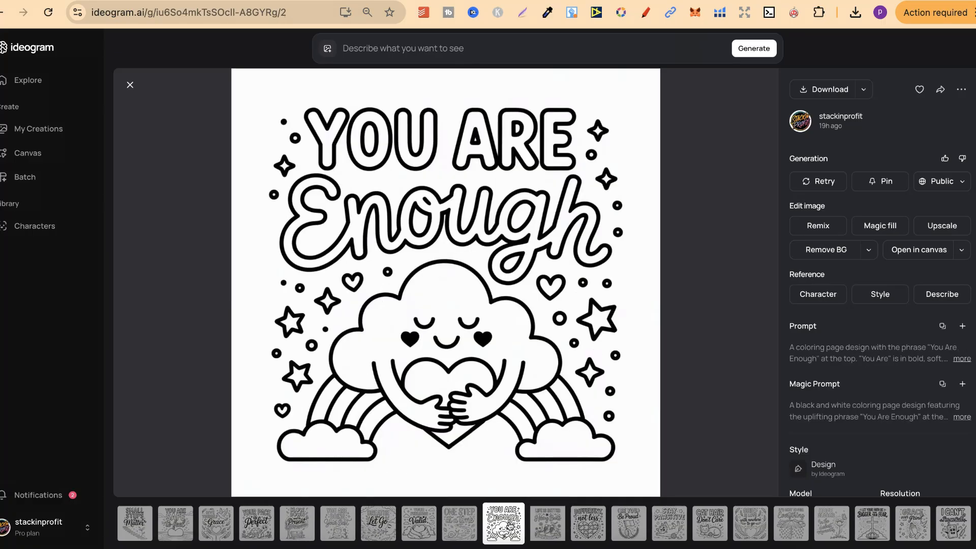
pyautogui.click(462, 523)
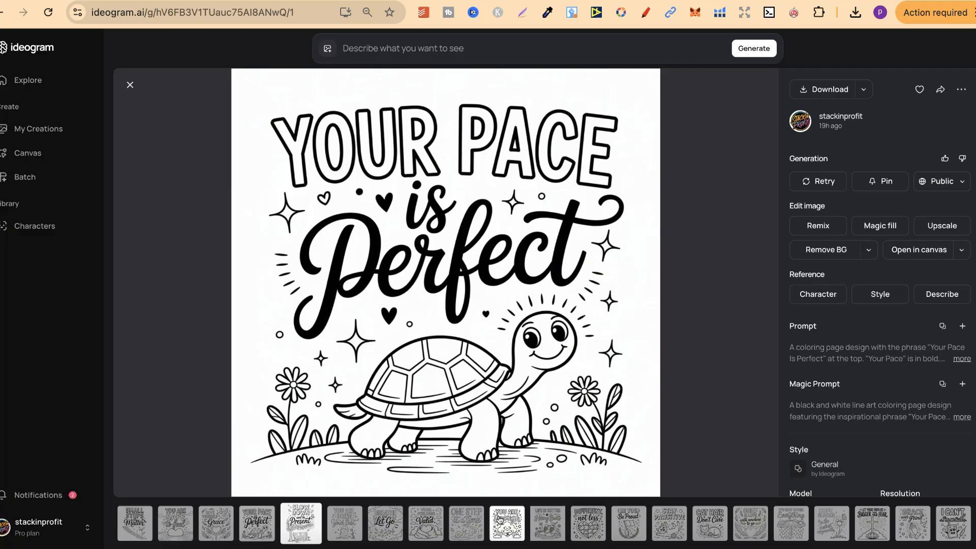
pyautogui.click(137, 523)
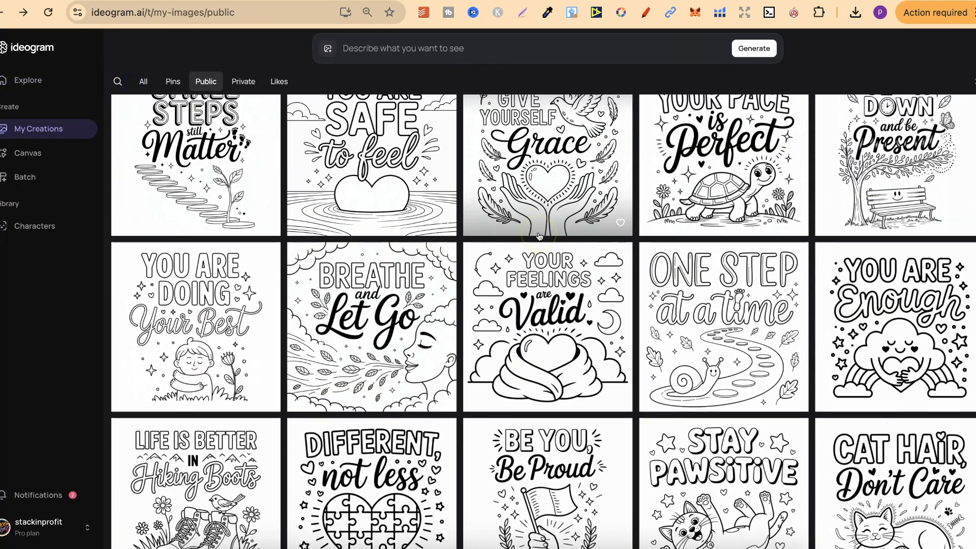
pyautogui.scroll(-3)
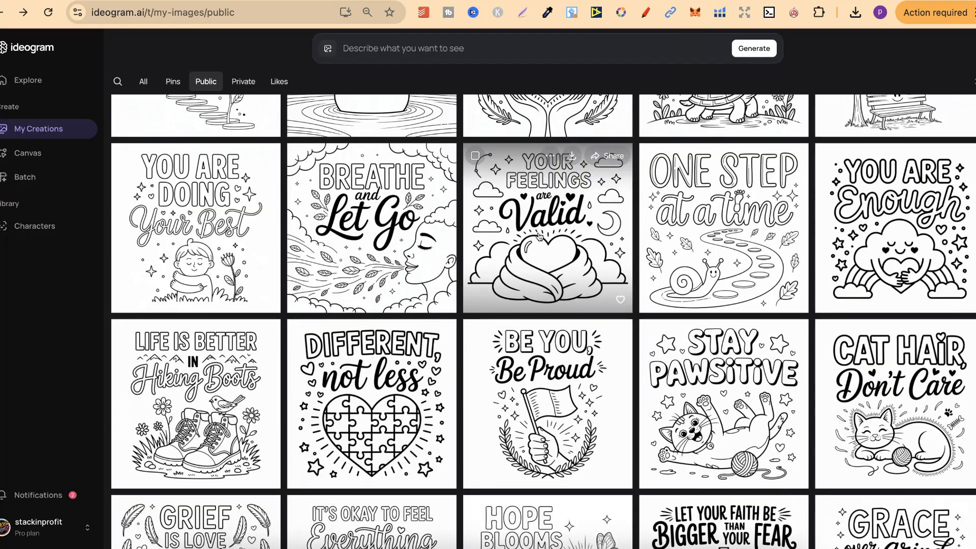
pyautogui.scroll(3)
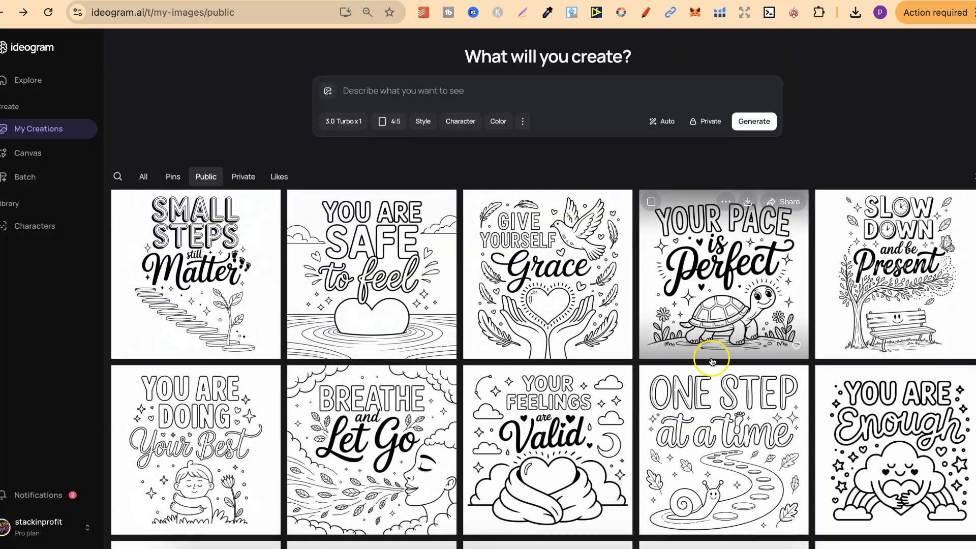
pyautogui.moveTo(712, 422)
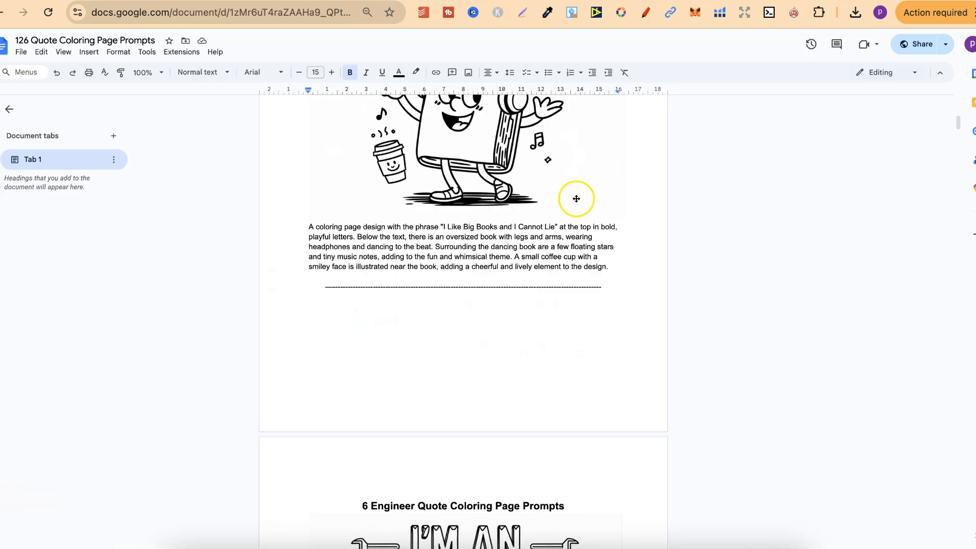
# - Scroll through the prompts doc and clear the selection on the niche list
pyautogui.scroll(3)
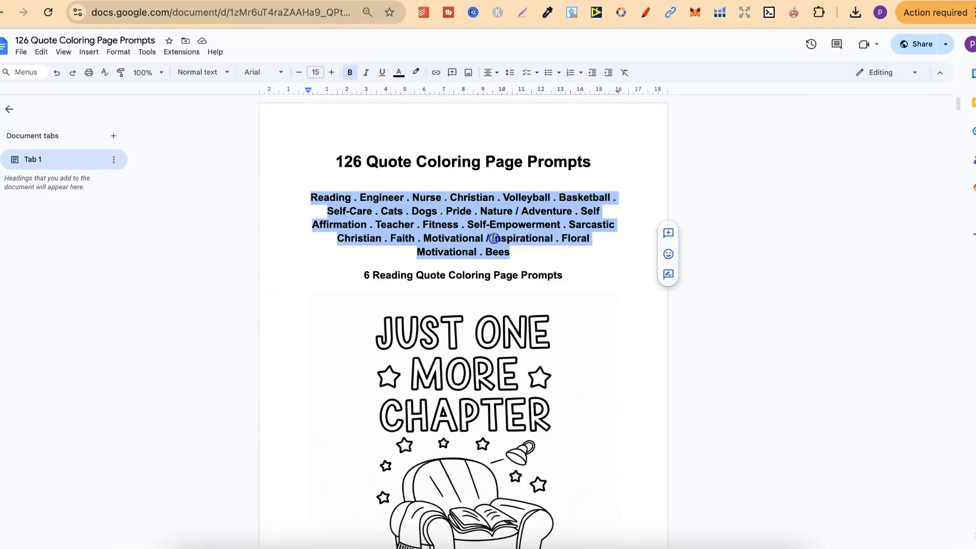
pyautogui.click(601, 211)
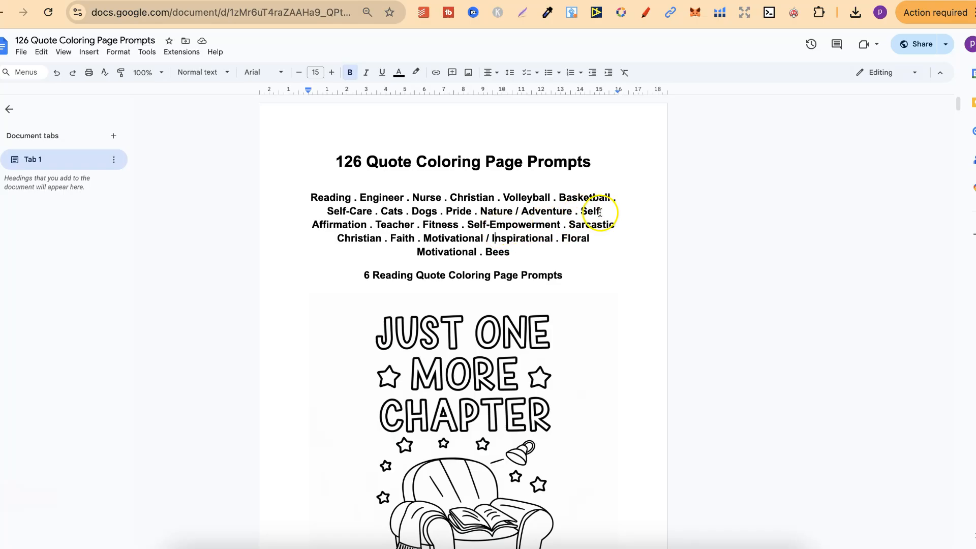
pyautogui.moveTo(536, 338)
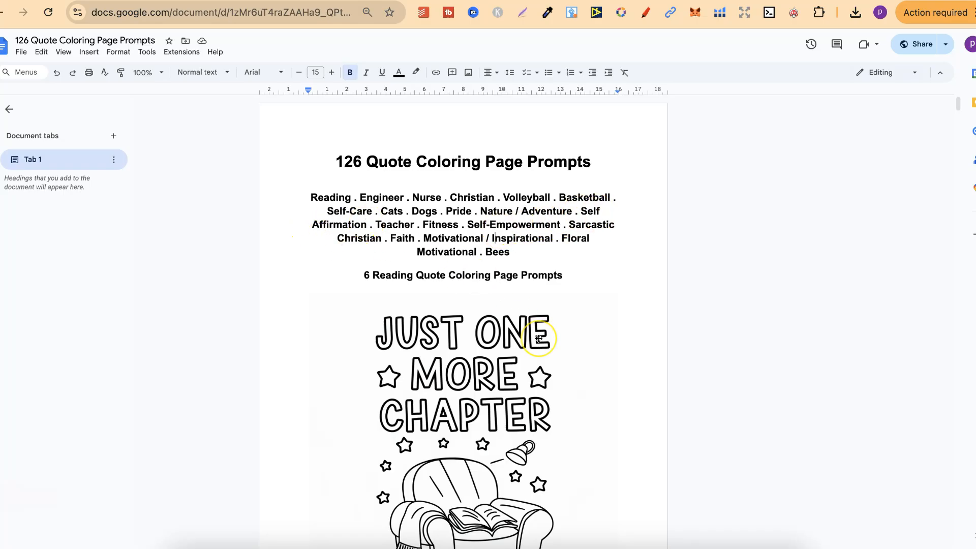
pyautogui.scroll(-3)
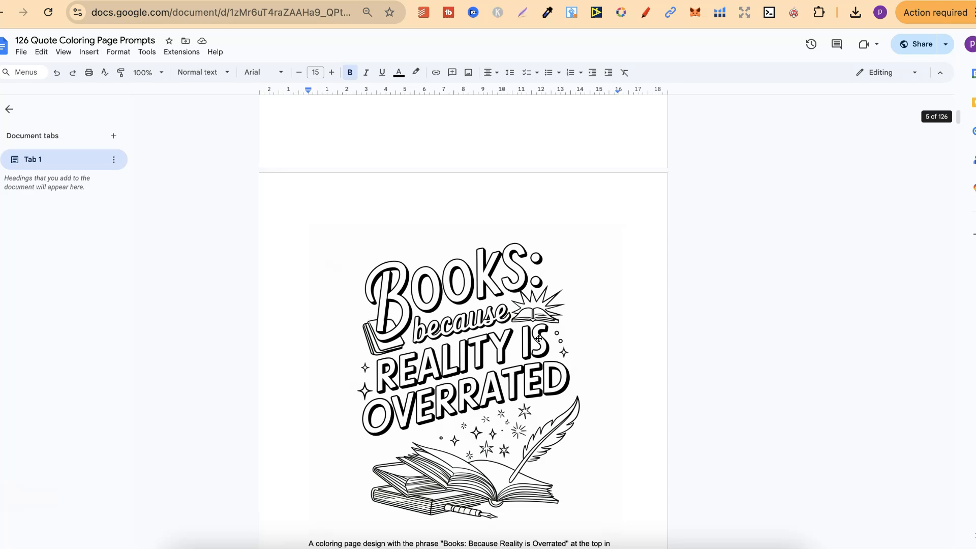
pyautogui.scroll(-3)
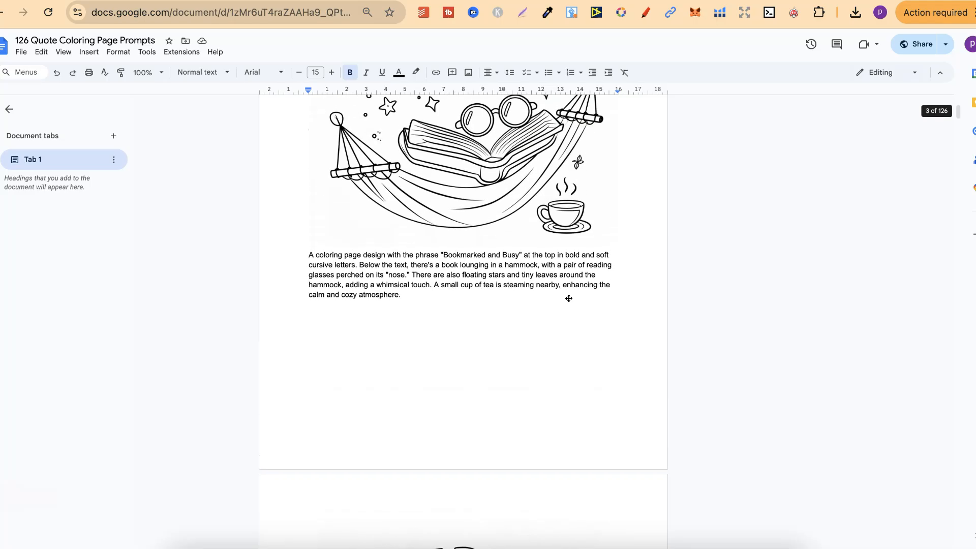
pyautogui.moveTo(793, 81)
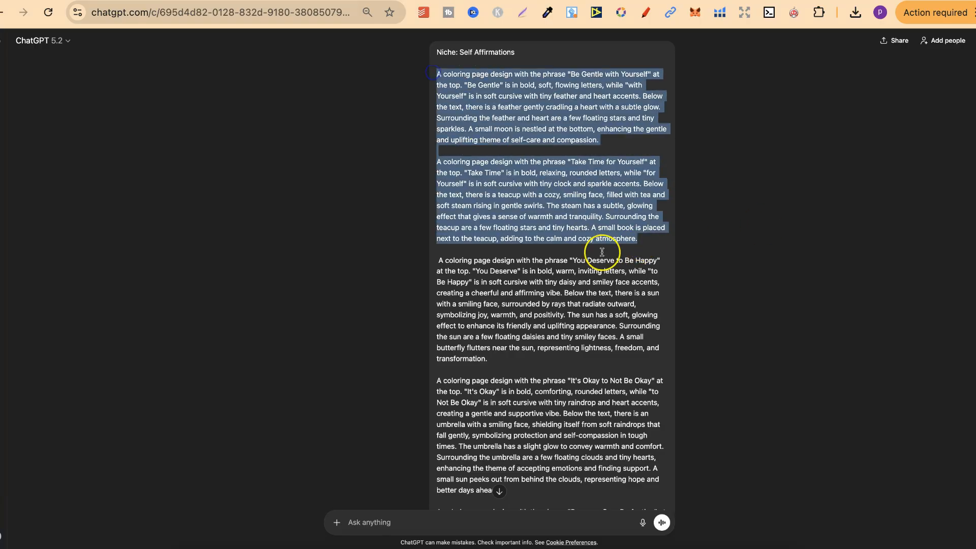
pyautogui.scroll(-3)
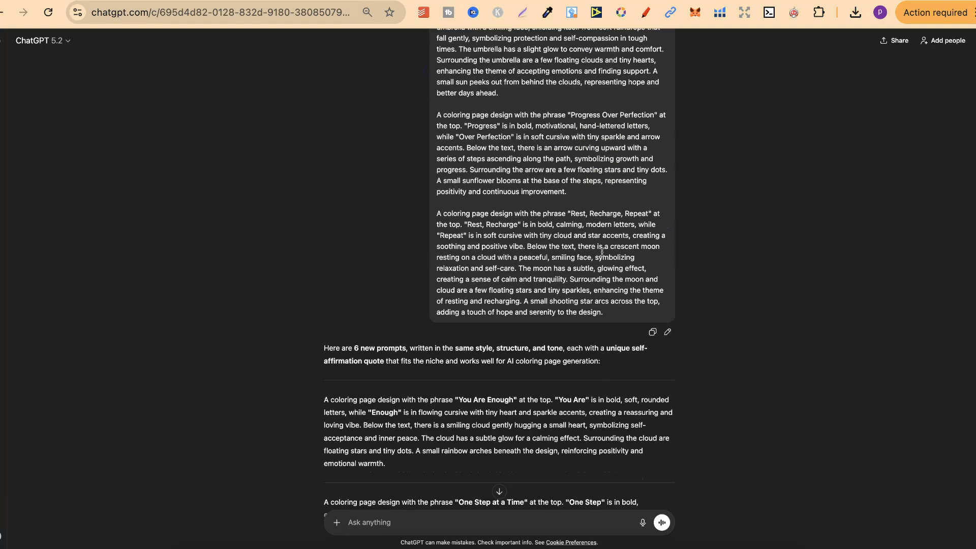
pyautogui.scroll(-3)
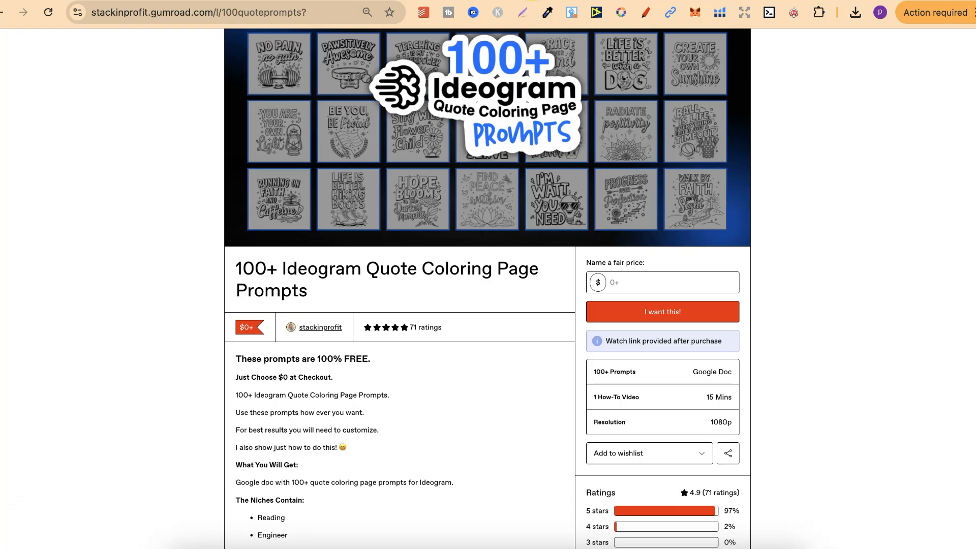
pyautogui.moveTo(853, 150)
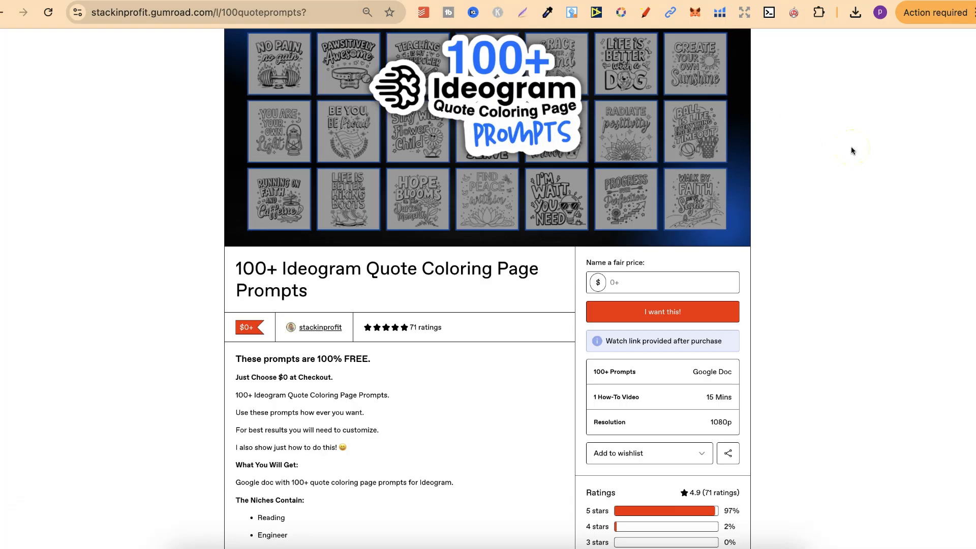
# - Scroll down the free 100+ Ideogram Quote Coloring Page Prompts product page
pyautogui.scroll(-3)
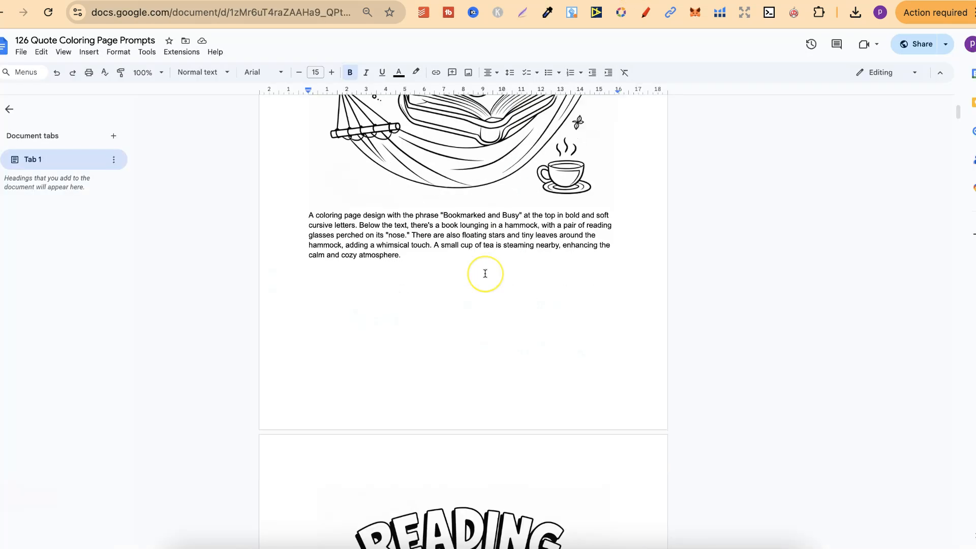
pyautogui.scroll(-3)
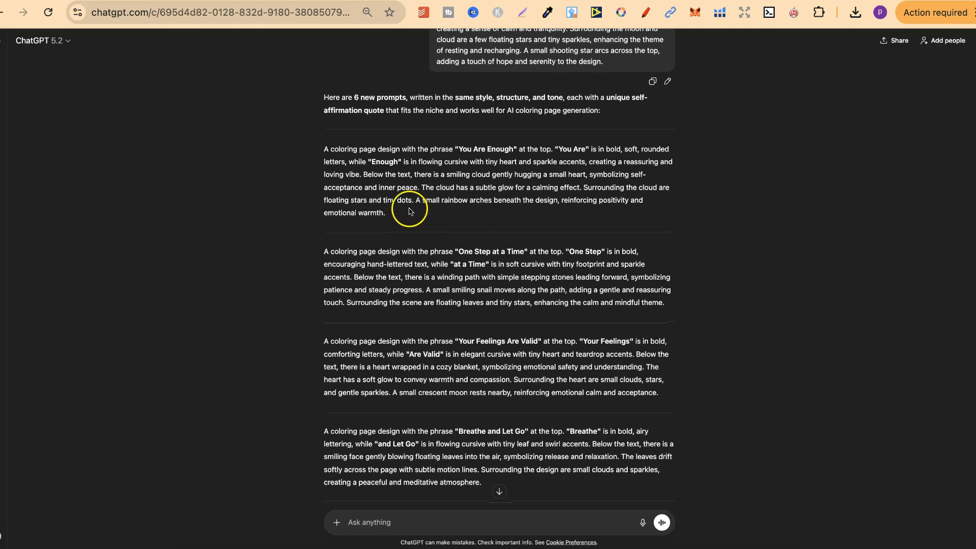
pyautogui.moveTo(356, 97)
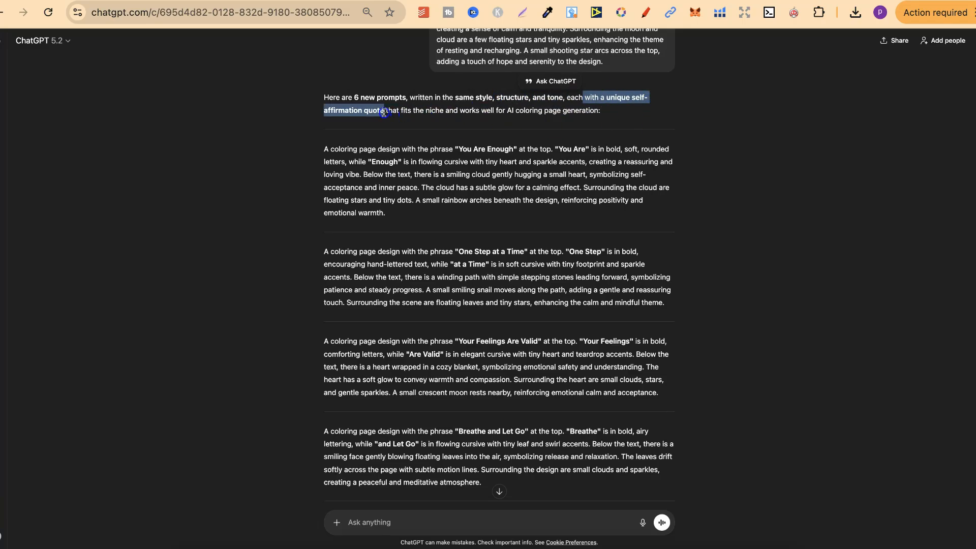
# - Read through ChatGPT's six prompts and open 'Small Steps Still Matter' in Ideogram
pyautogui.scroll(-3)
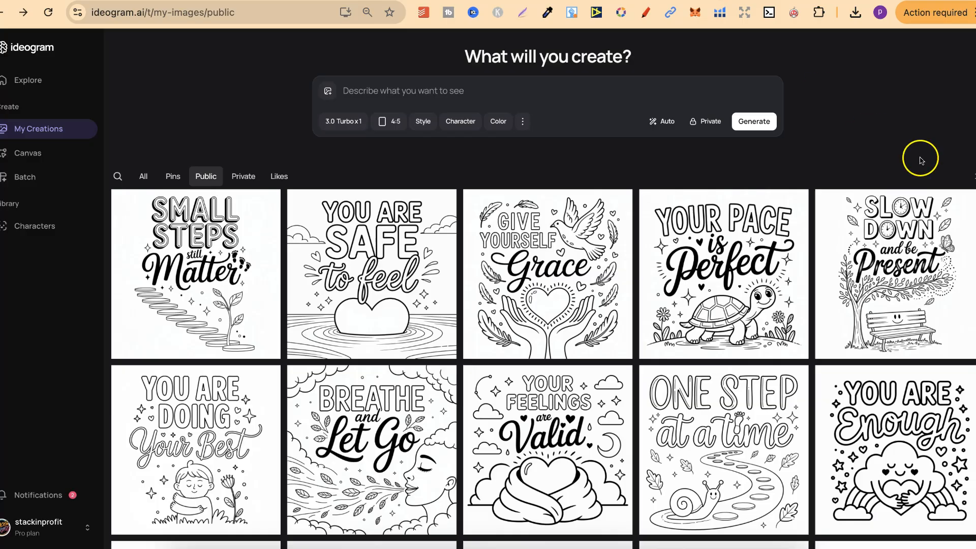
pyautogui.scroll(-3)
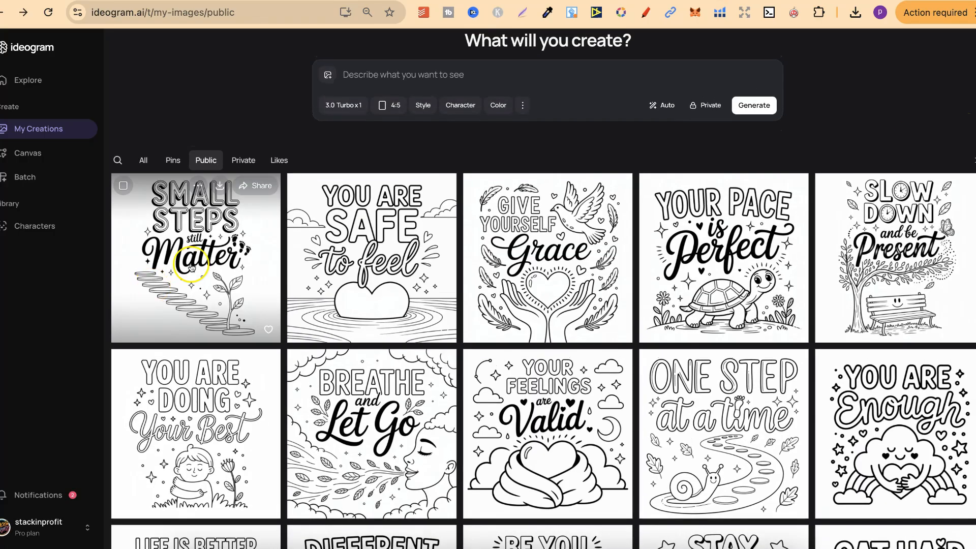
pyautogui.click(195, 258)
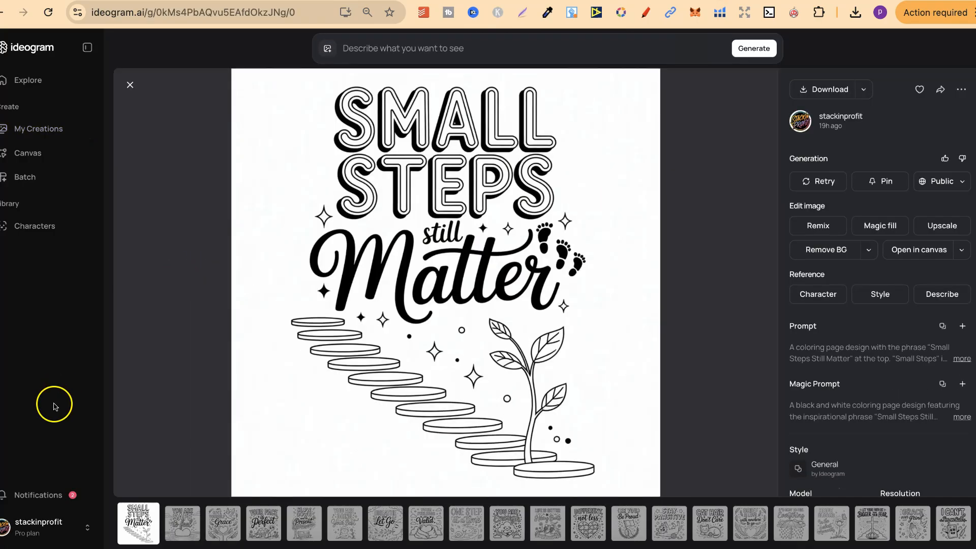
pyautogui.moveTo(139, 530)
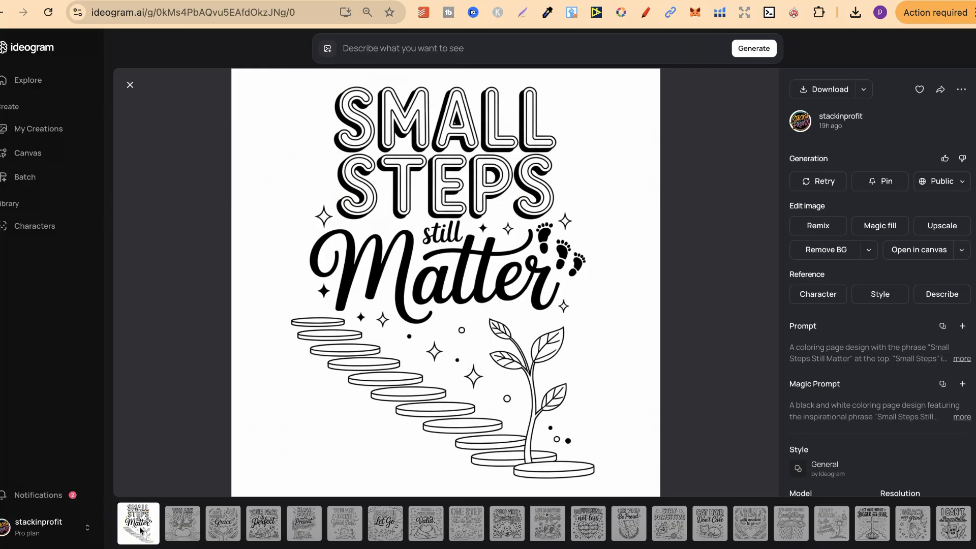
pyautogui.moveTo(357, 285)
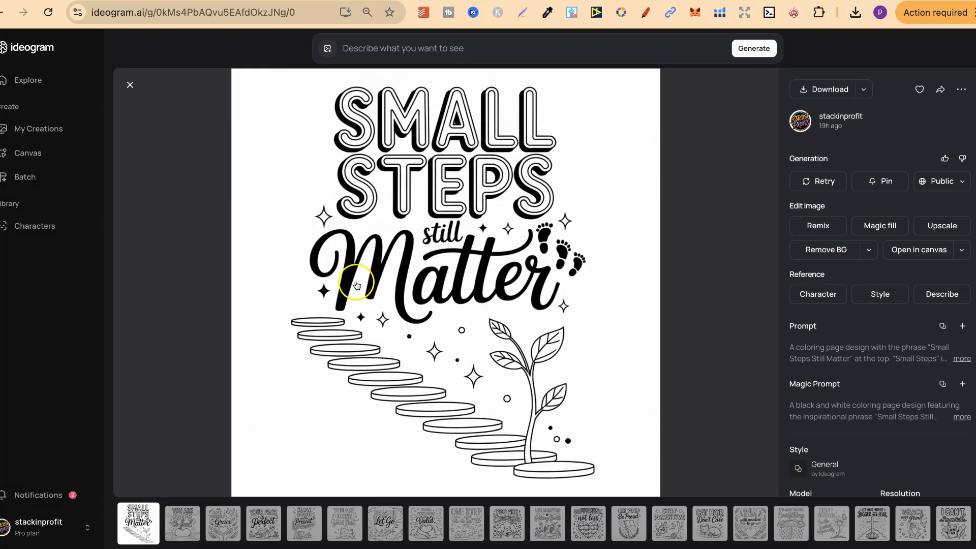
pyautogui.moveTo(308, 113)
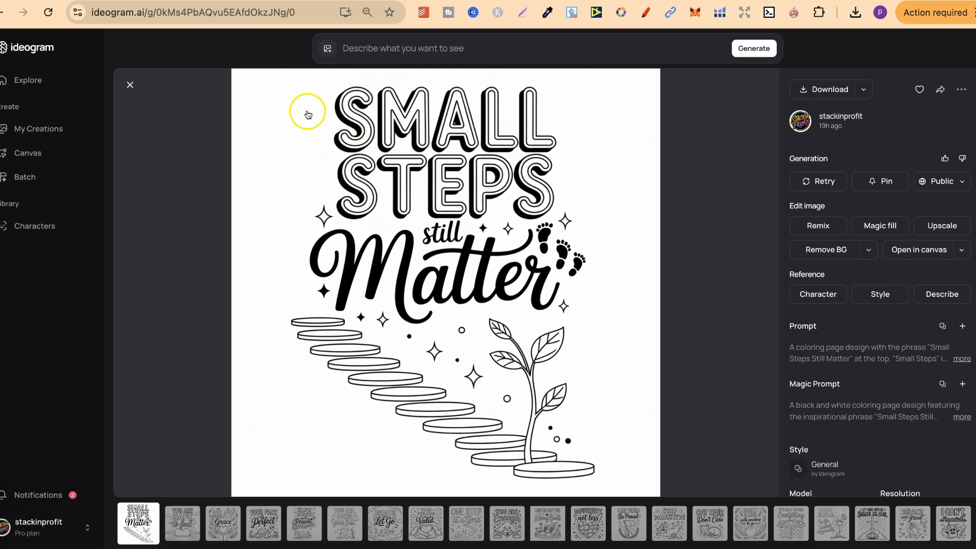
# - Step past 'You Are Safe to Feel' to the 'Give Yourself Grace' page
pyautogui.click(179, 523)
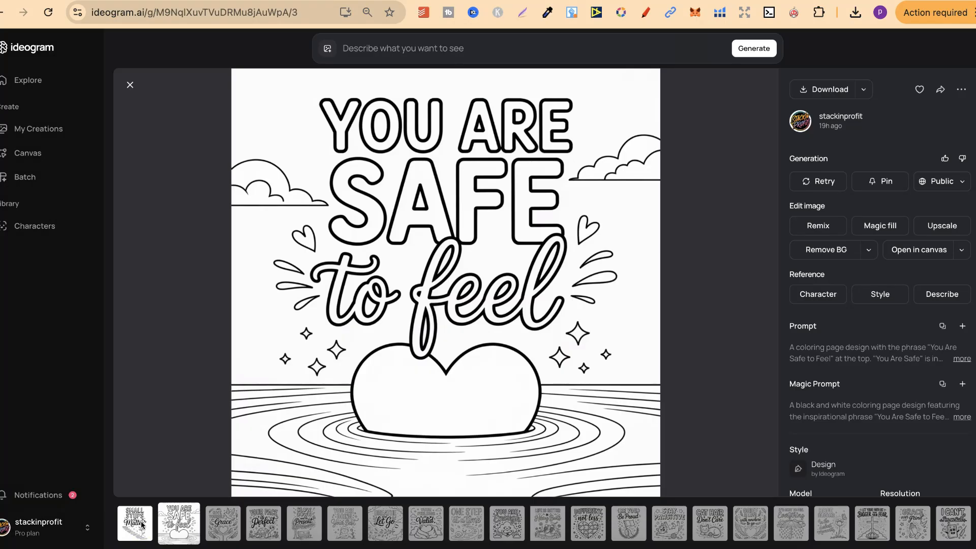
pyautogui.click(219, 523)
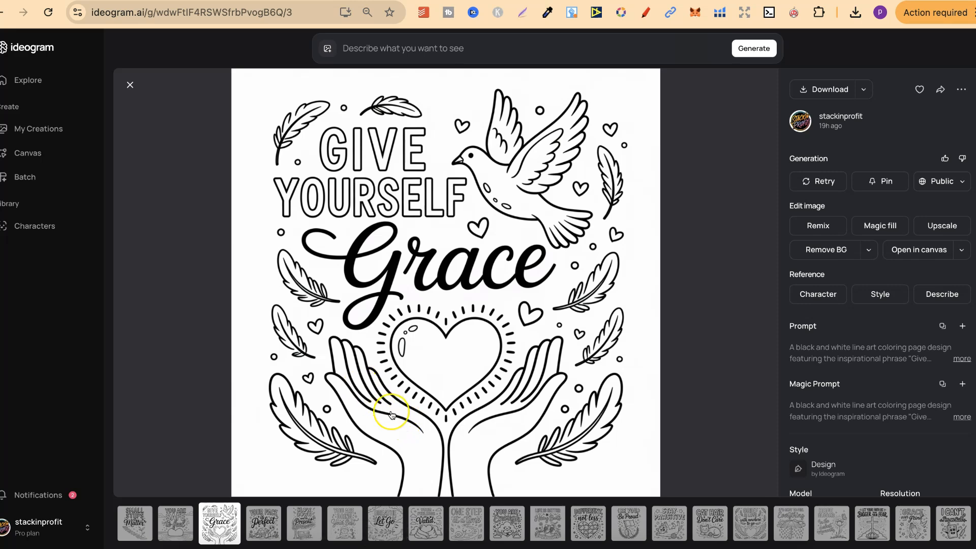
pyautogui.moveTo(412, 416)
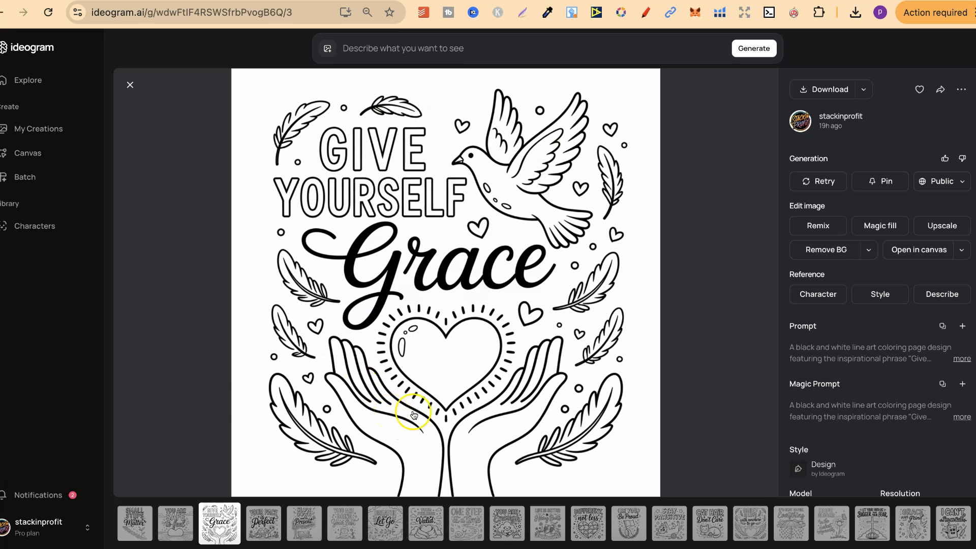
pyautogui.moveTo(548, 408)
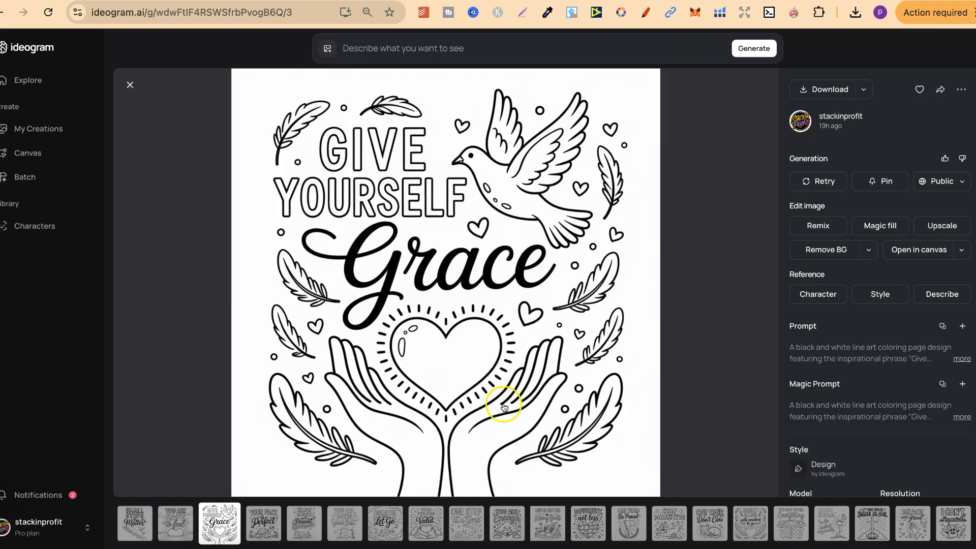
pyautogui.moveTo(445, 414)
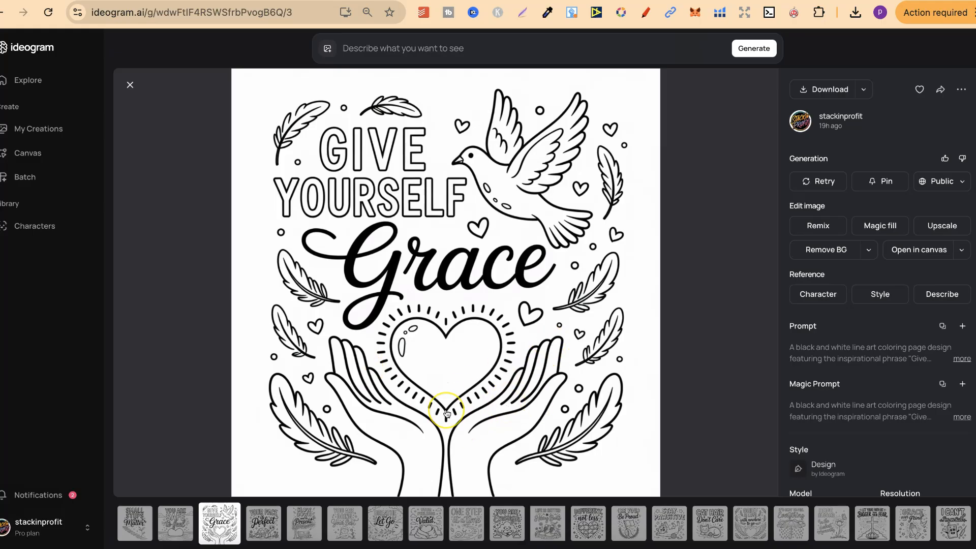
pyautogui.moveTo(202, 535)
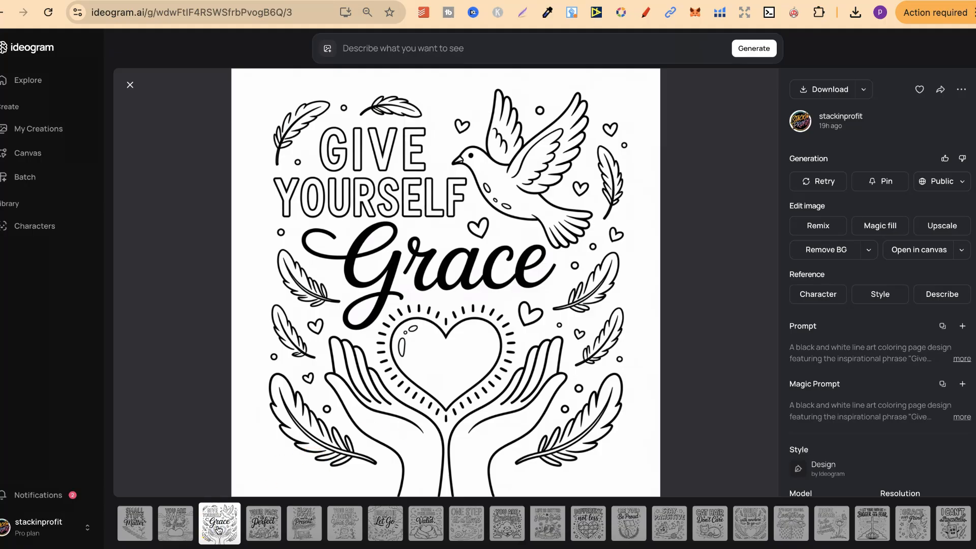
# - View 'Your Pace Is Perfect', 'Slow Down and Be Present', then 'You Are Doing Your Best'
pyautogui.click(261, 523)
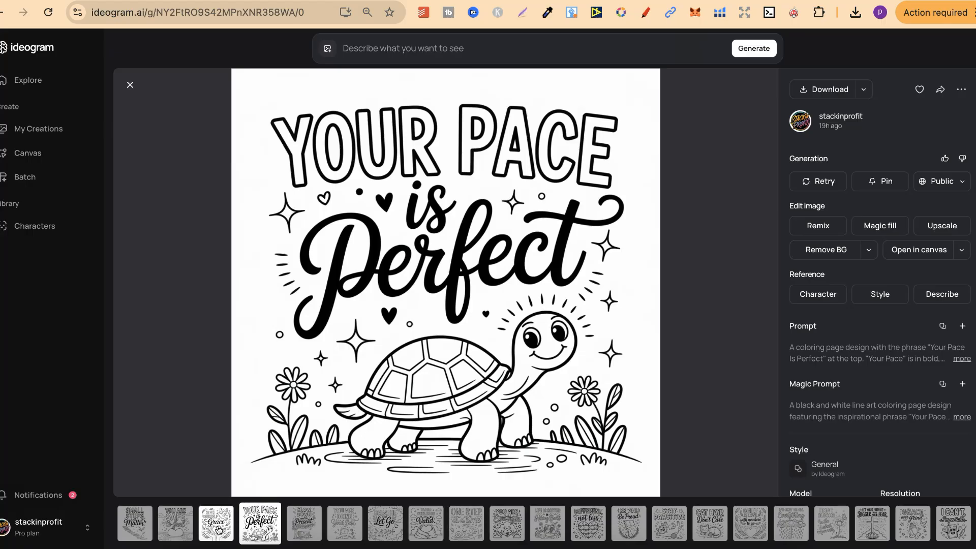
pyautogui.moveTo(335, 154)
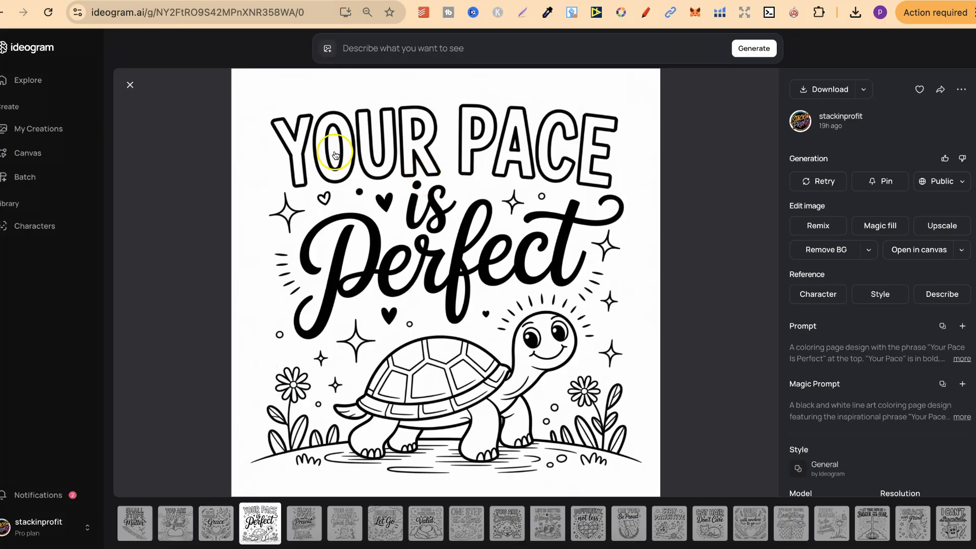
pyautogui.moveTo(320, 492)
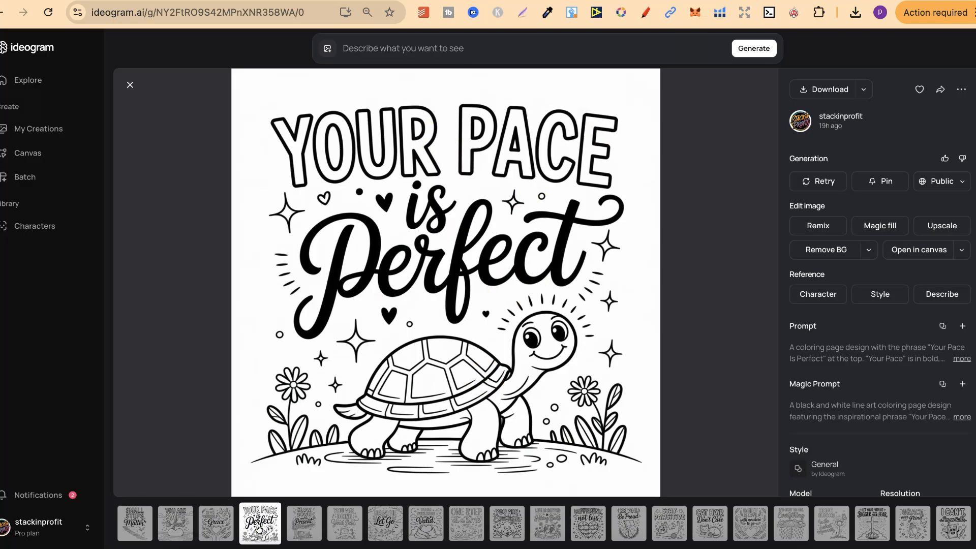
pyautogui.click(300, 523)
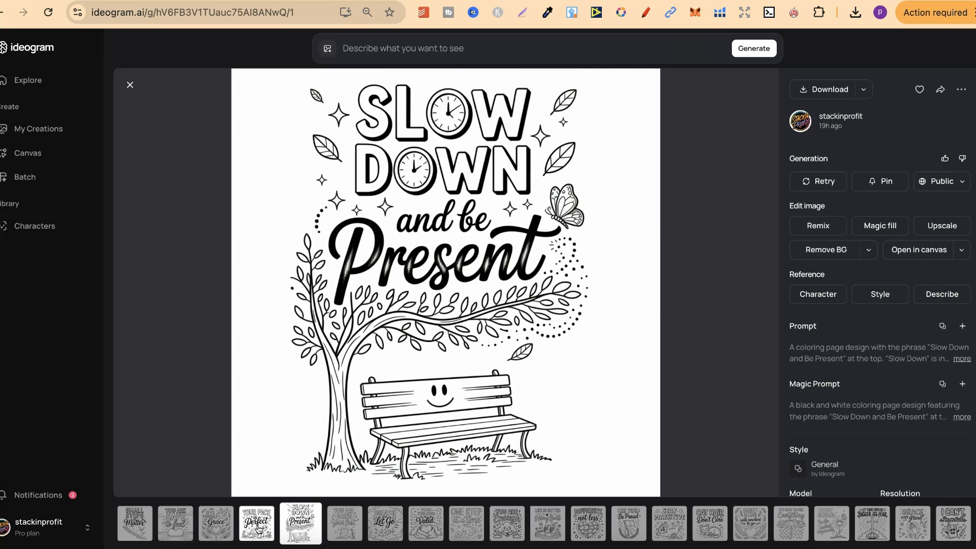
pyautogui.click(340, 523)
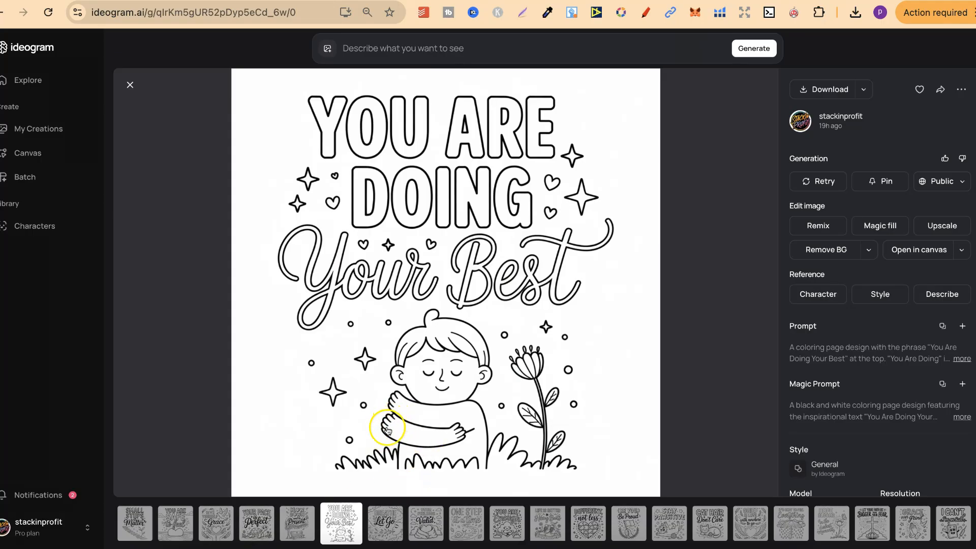
pyautogui.moveTo(461, 431)
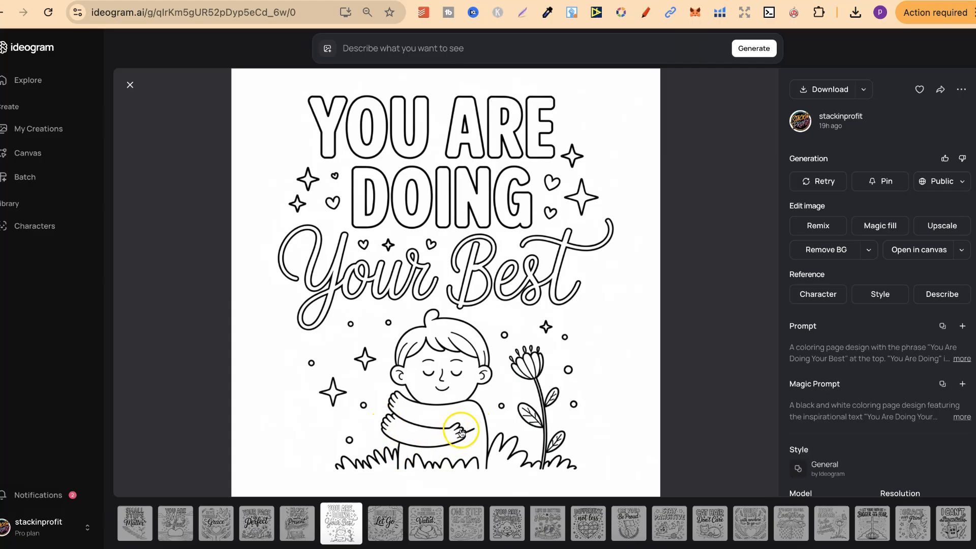
pyautogui.moveTo(349, 239)
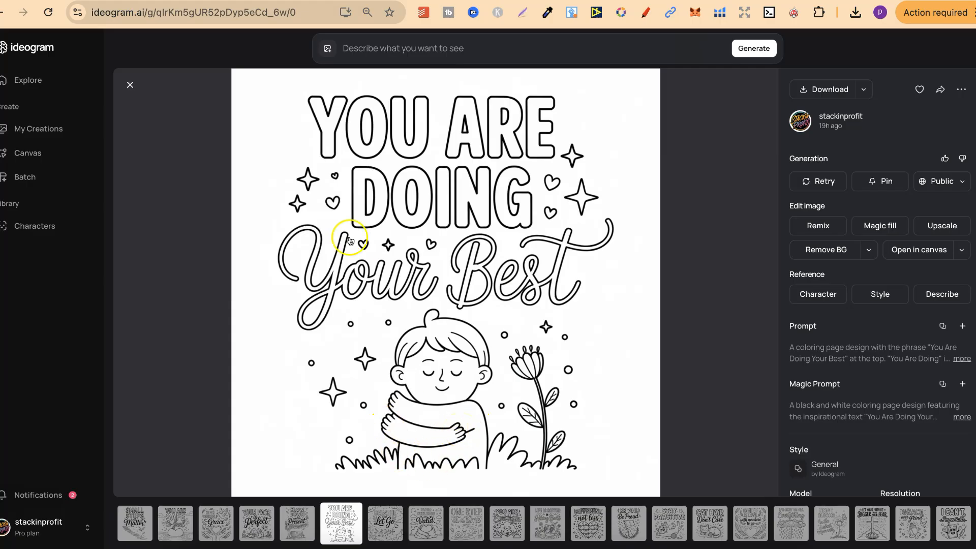
pyautogui.moveTo(526, 268)
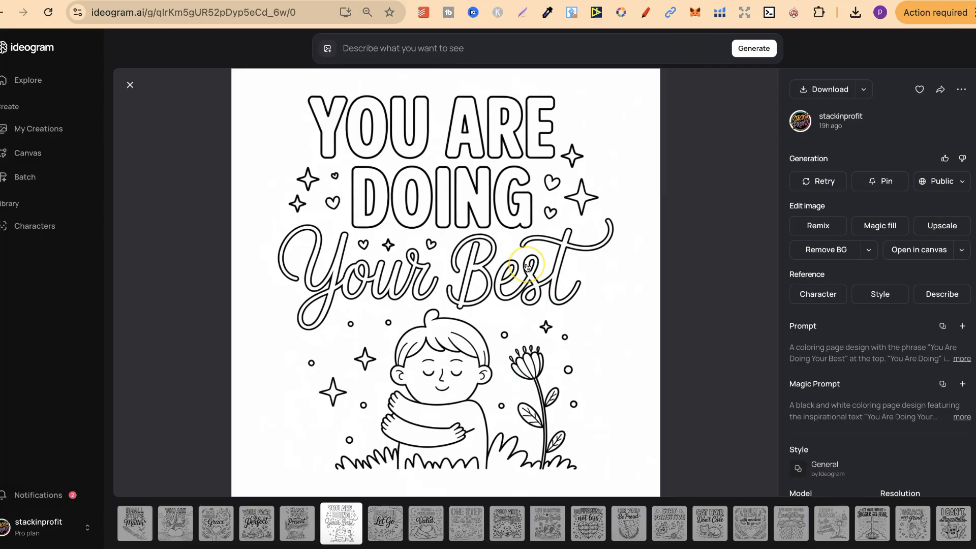
pyautogui.moveTo(412, 369)
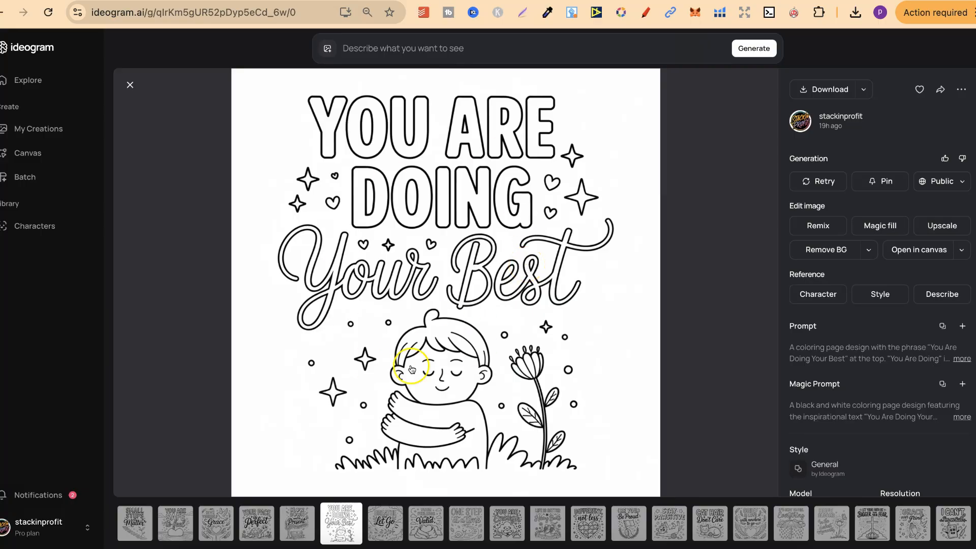
pyautogui.moveTo(388, 432)
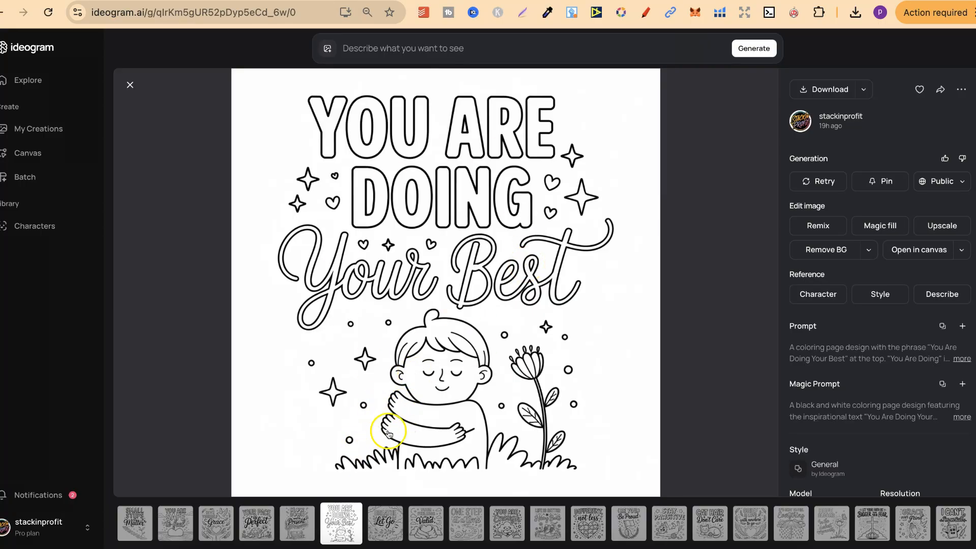
pyautogui.moveTo(386, 466)
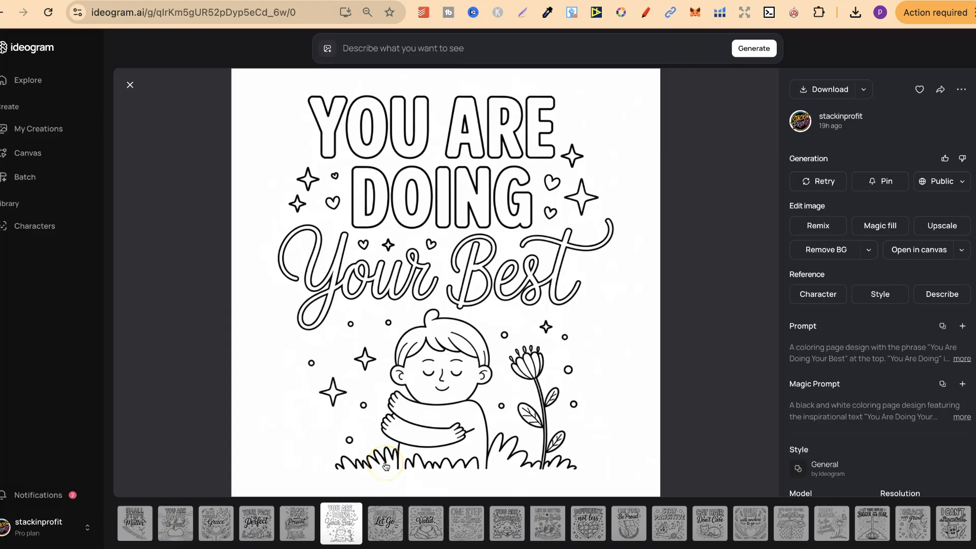
# - View 'Breathe and Let Go', 'Your Feelings Are Valid', 'You Are Enough', ending on 'One Step at a Time'
pyautogui.click(381, 523)
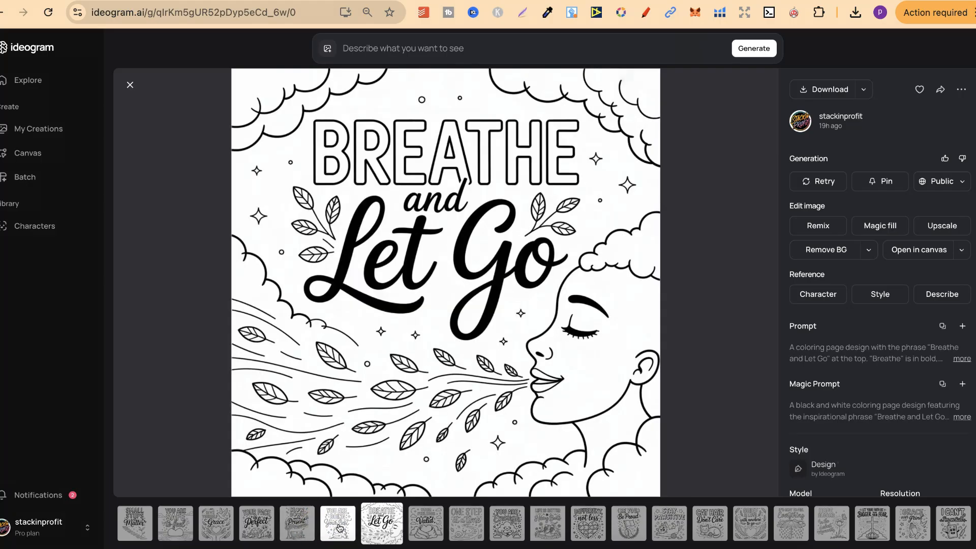
pyautogui.click(381, 523)
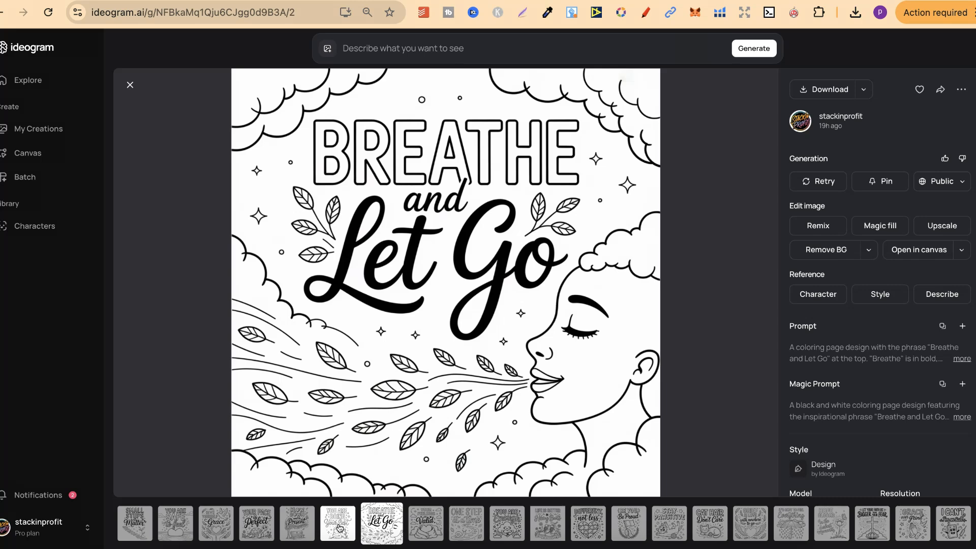
pyautogui.click(421, 523)
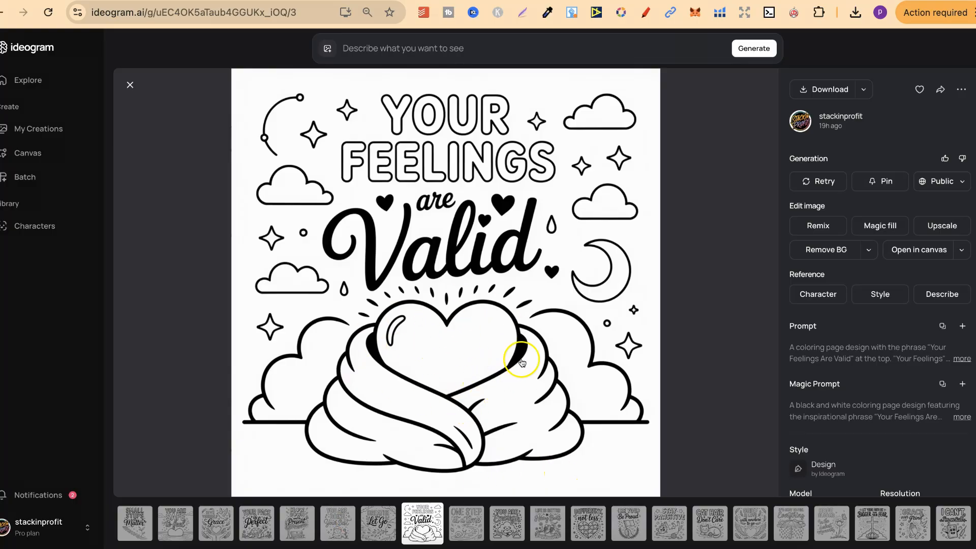
pyautogui.click(463, 523)
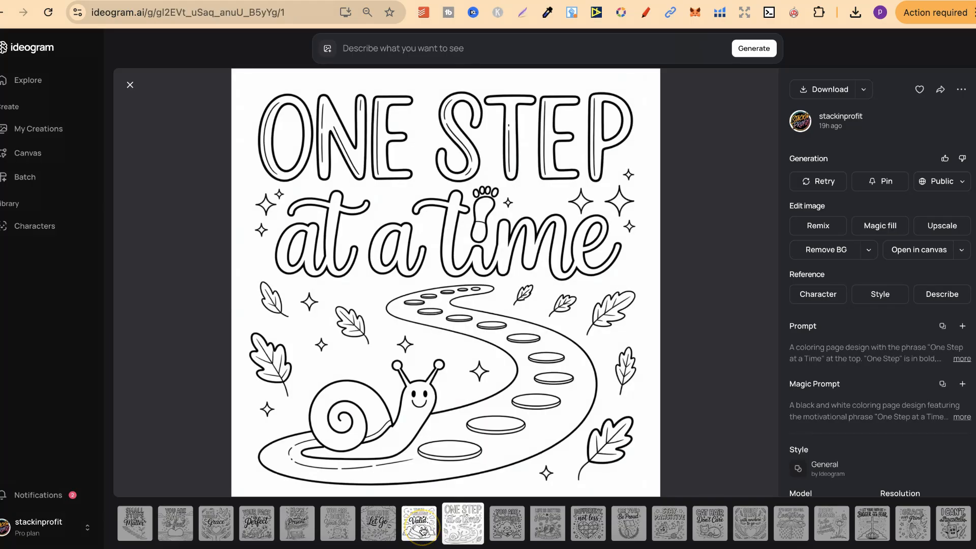
pyautogui.click(503, 523)
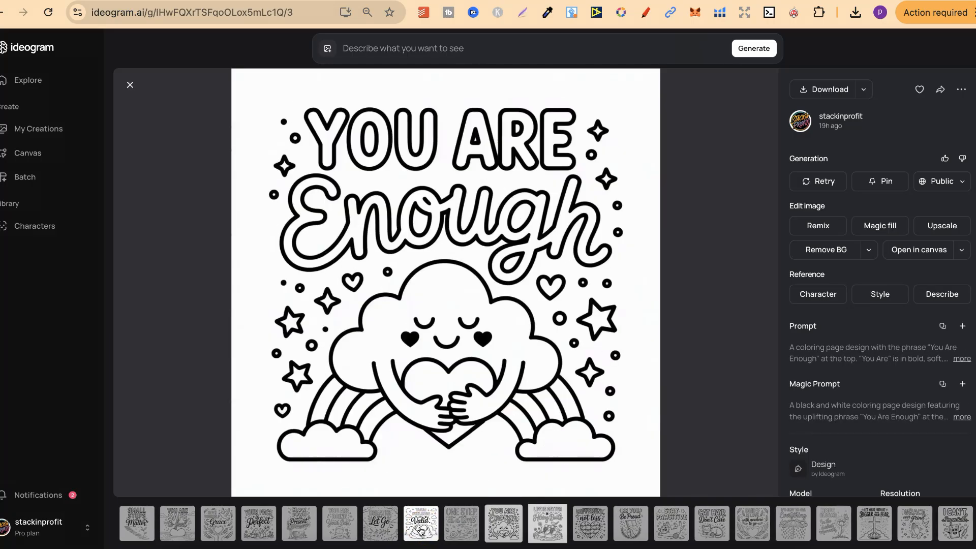
pyautogui.click(462, 523)
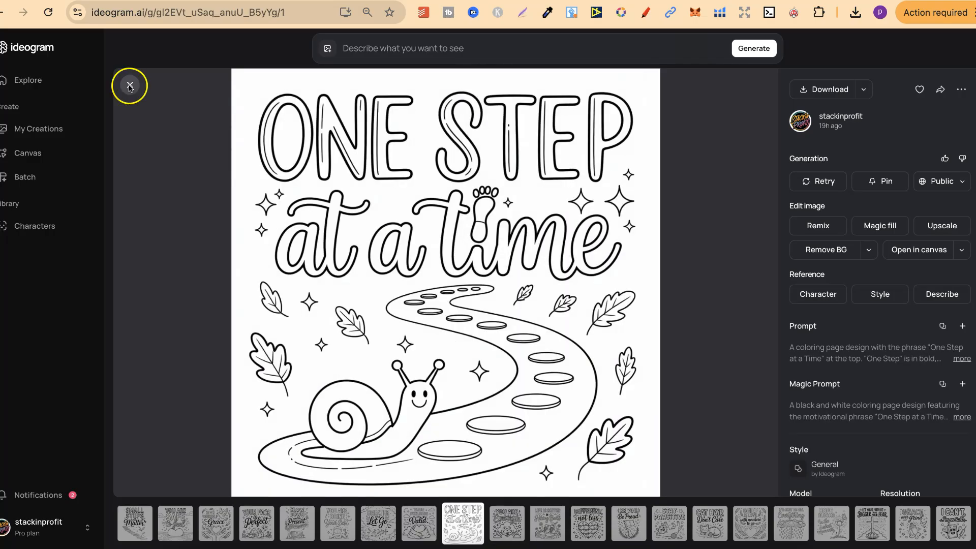
# - Close the image viewer and scroll the 100quoteprompts Gumroad product page
pyautogui.click(129, 85)
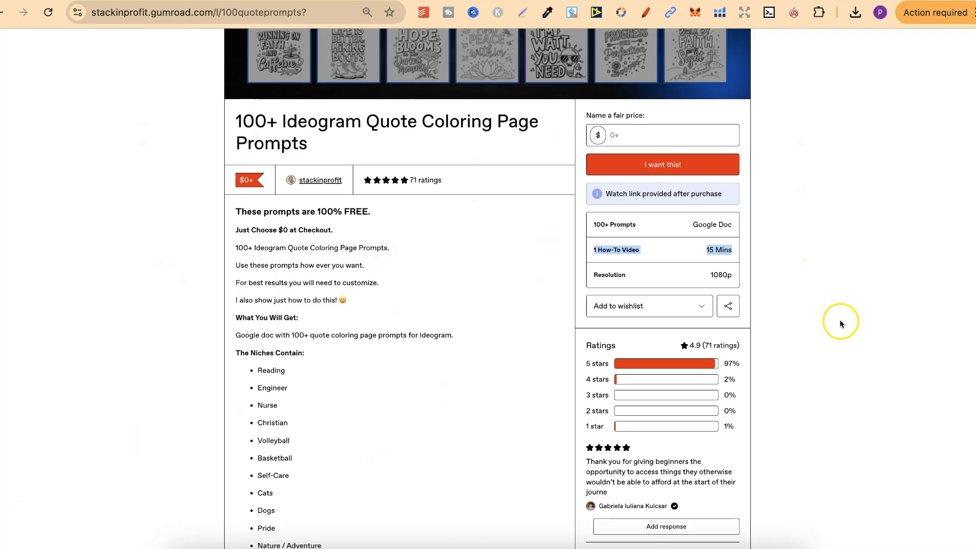
pyautogui.scroll(3)
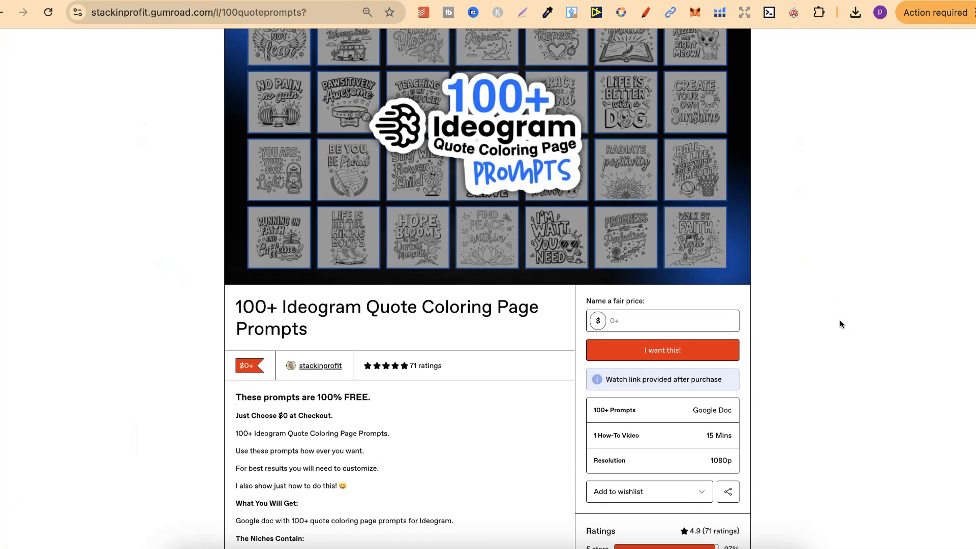
pyautogui.scroll(-3)
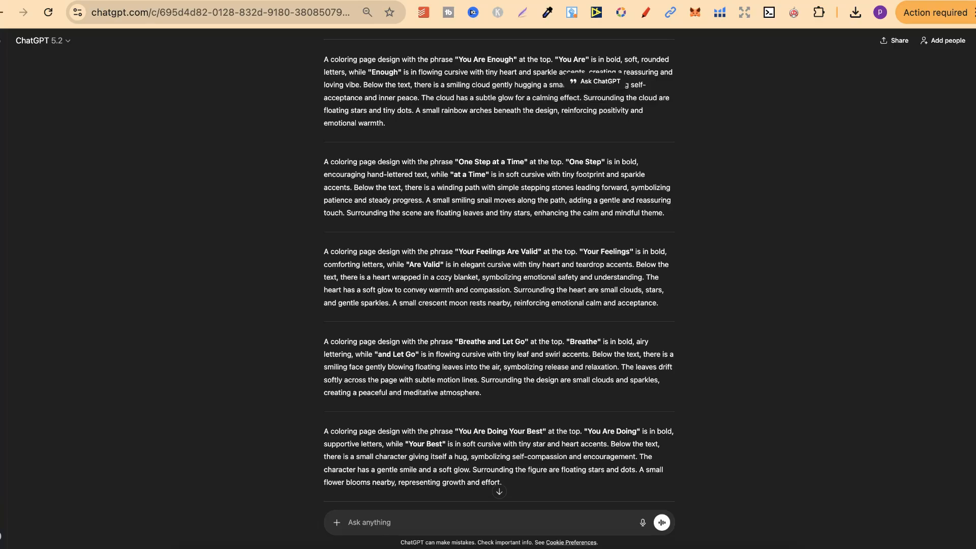
pyautogui.scroll(-3)
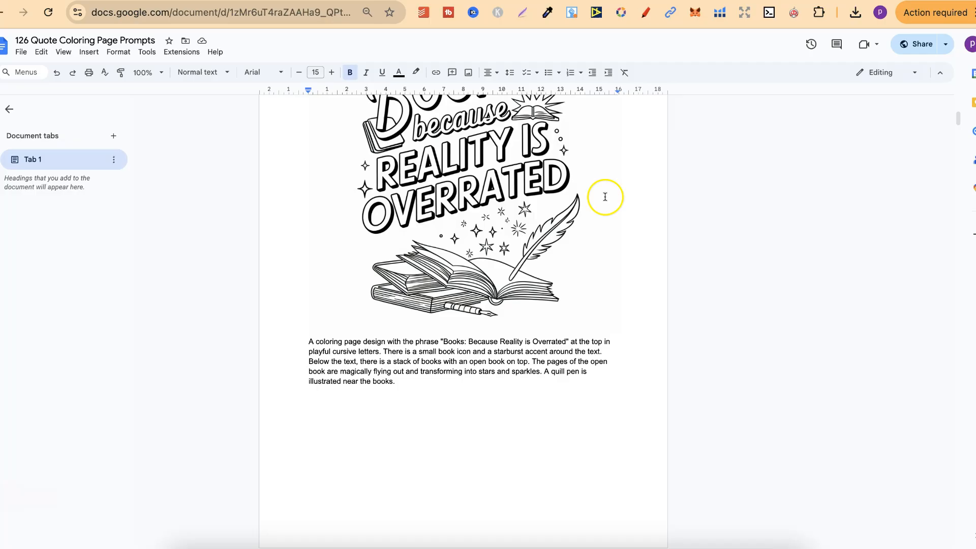
pyautogui.scroll(3)
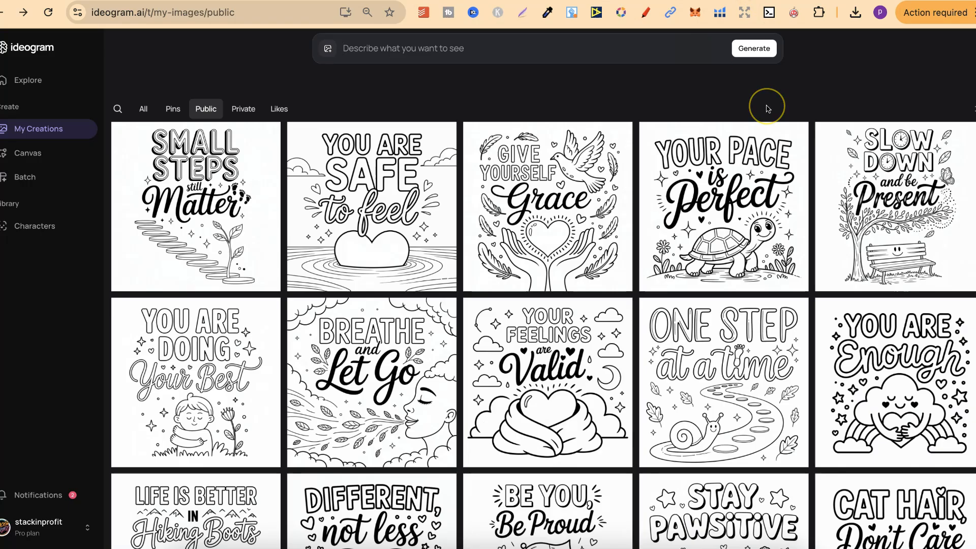
pyautogui.moveTo(832, 97)
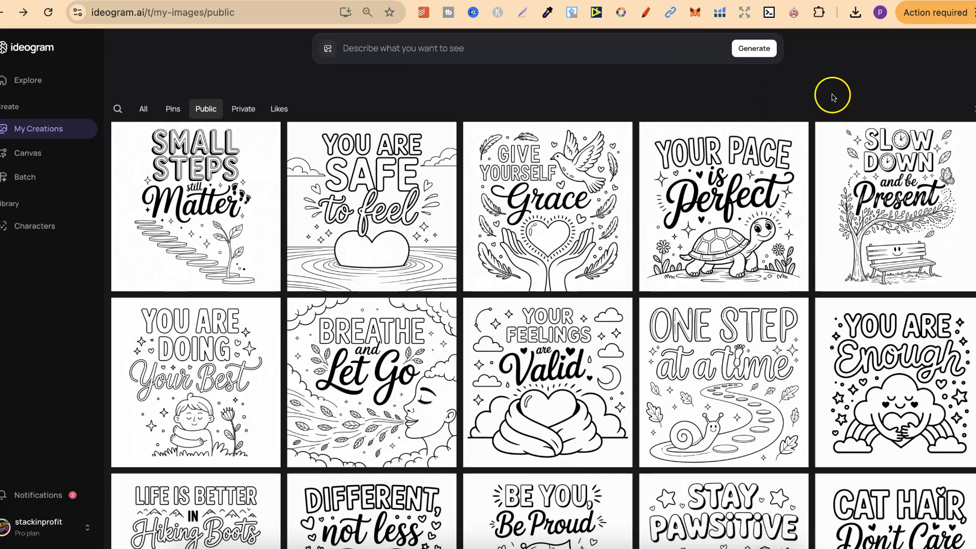
pyautogui.moveTo(73, 92)
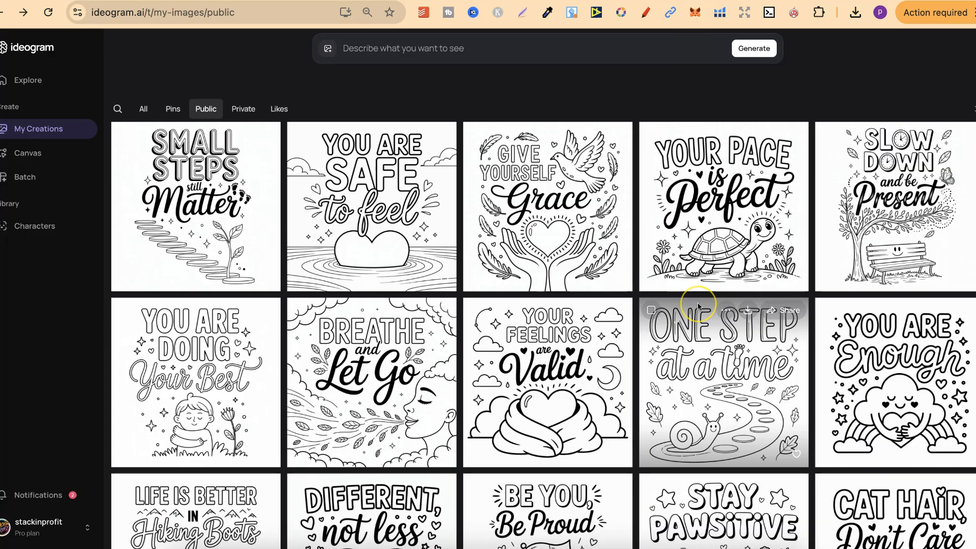
# - Scroll past the sticker sheets and pixel-art quote shirts to the mandala coloring pages
pyautogui.scroll(-3)
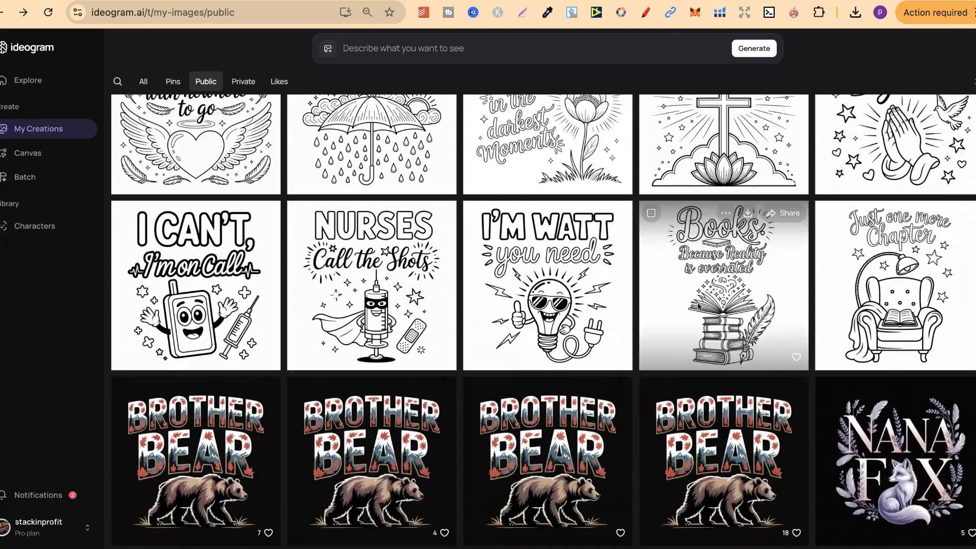
pyautogui.scroll(-3)
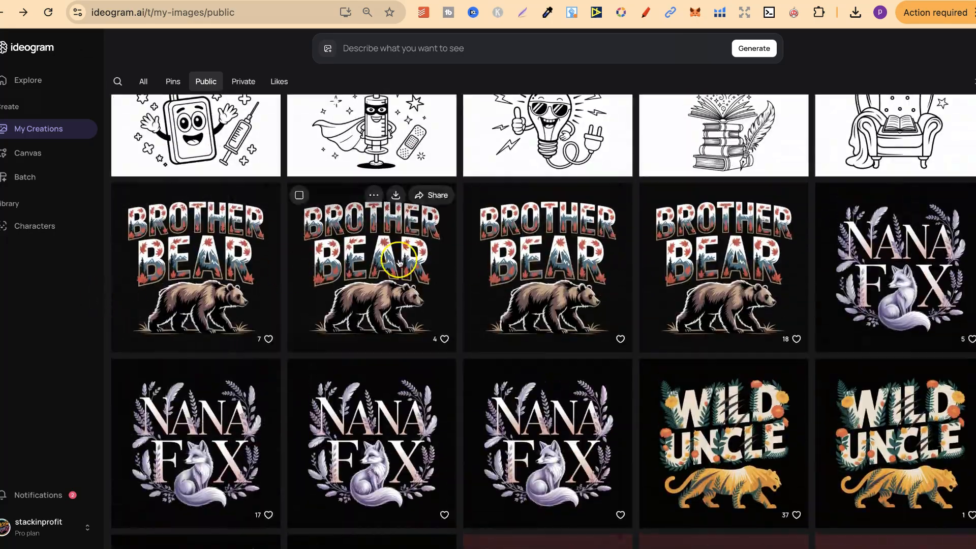
pyautogui.moveTo(719, 240)
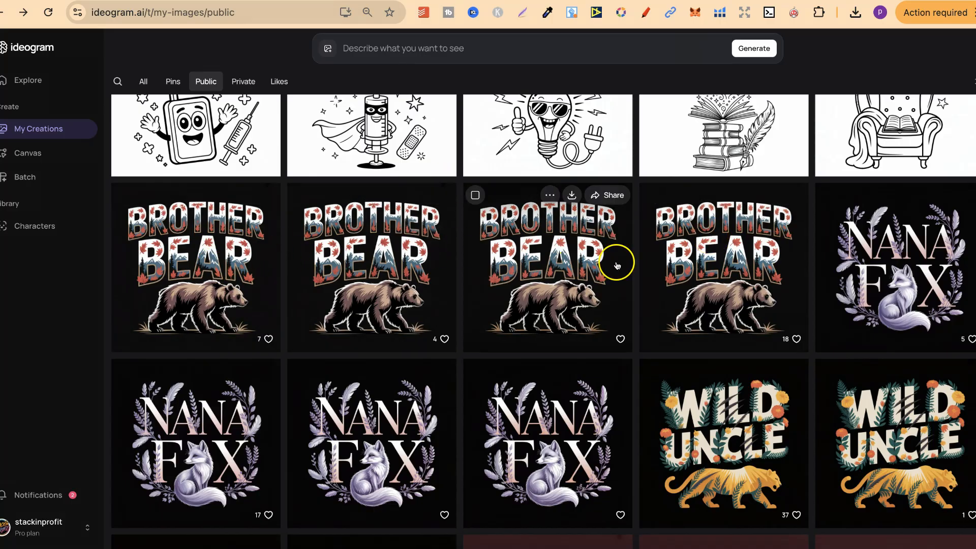
pyautogui.moveTo(610, 314)
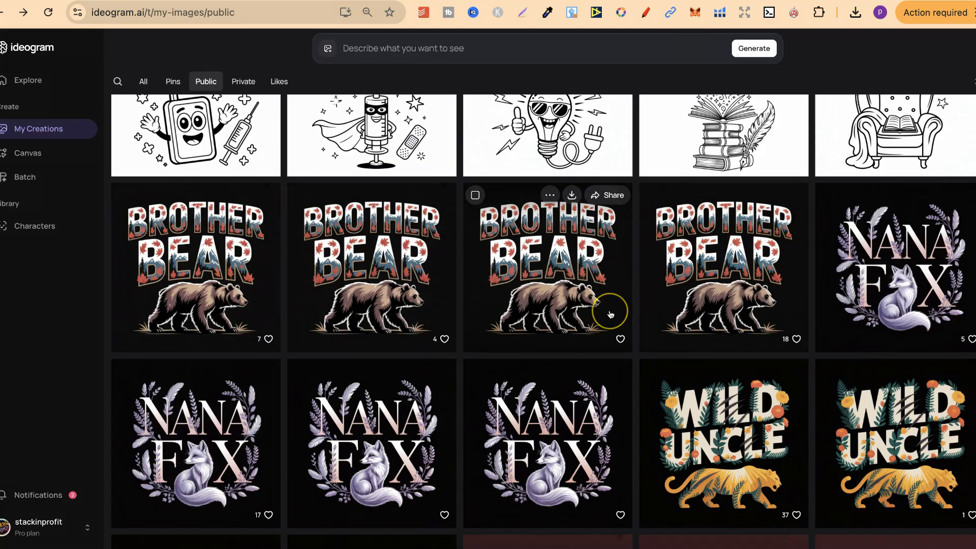
pyautogui.scroll(-3)
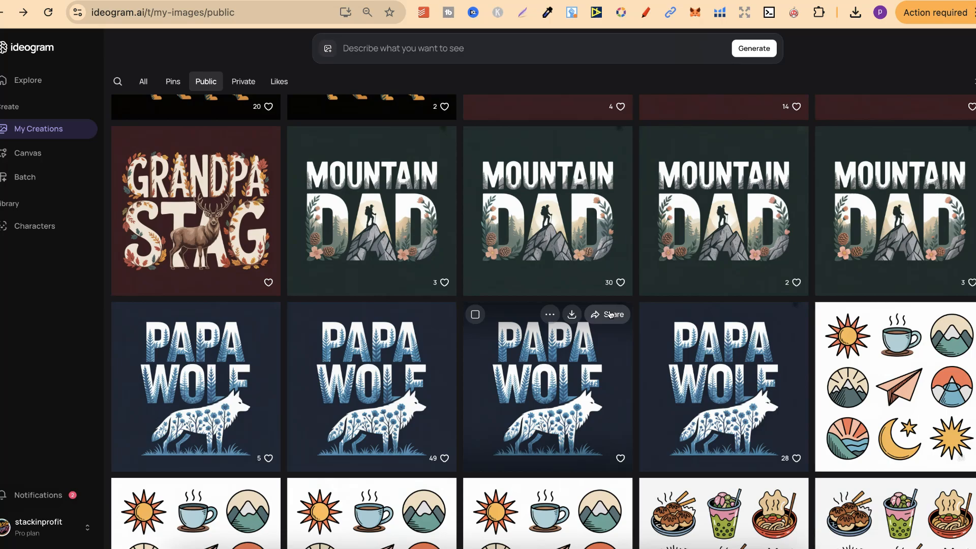
pyautogui.scroll(-3)
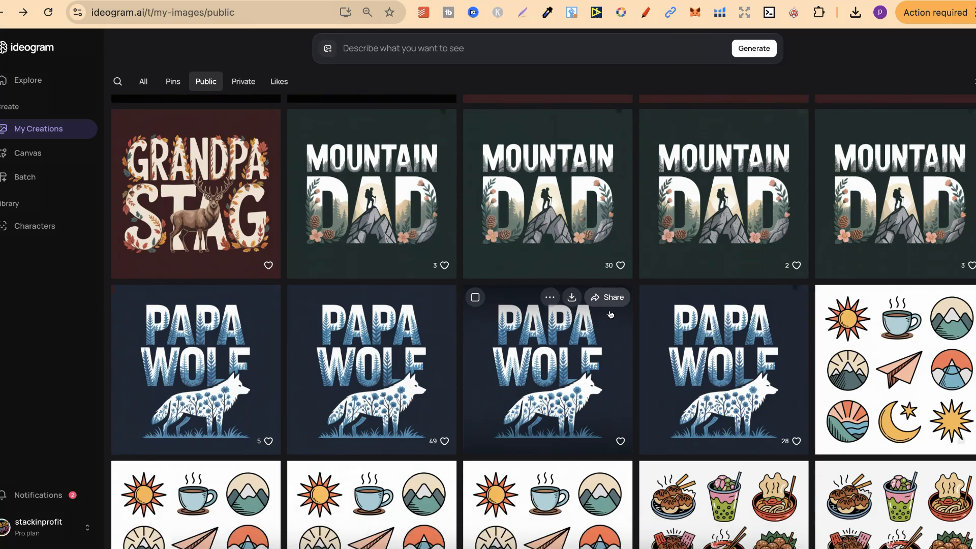
pyautogui.scroll(-3)
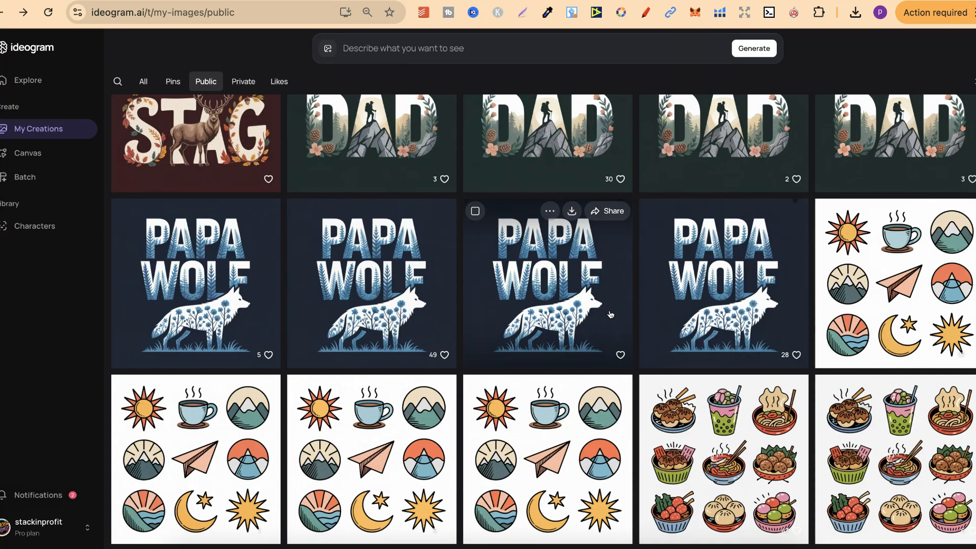
pyautogui.scroll(-3)
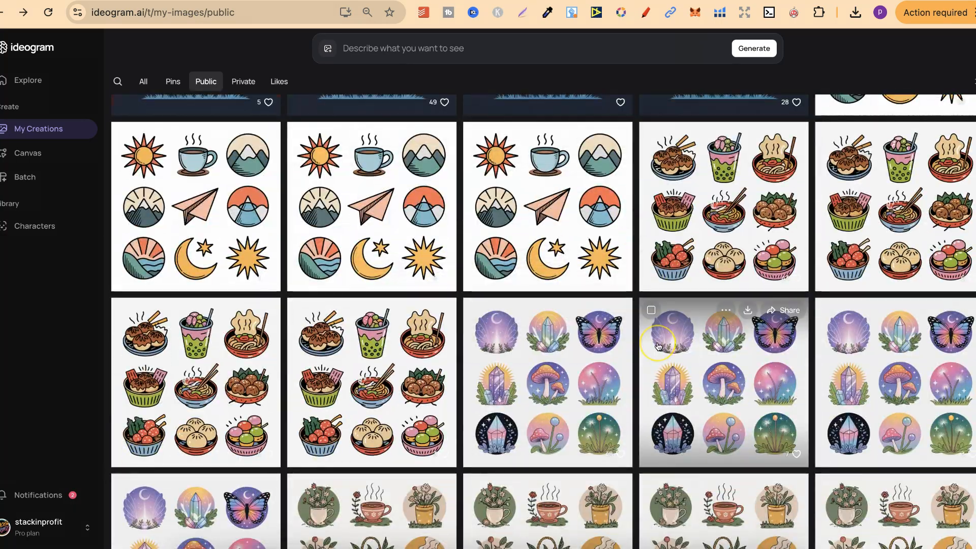
pyautogui.scroll(-3)
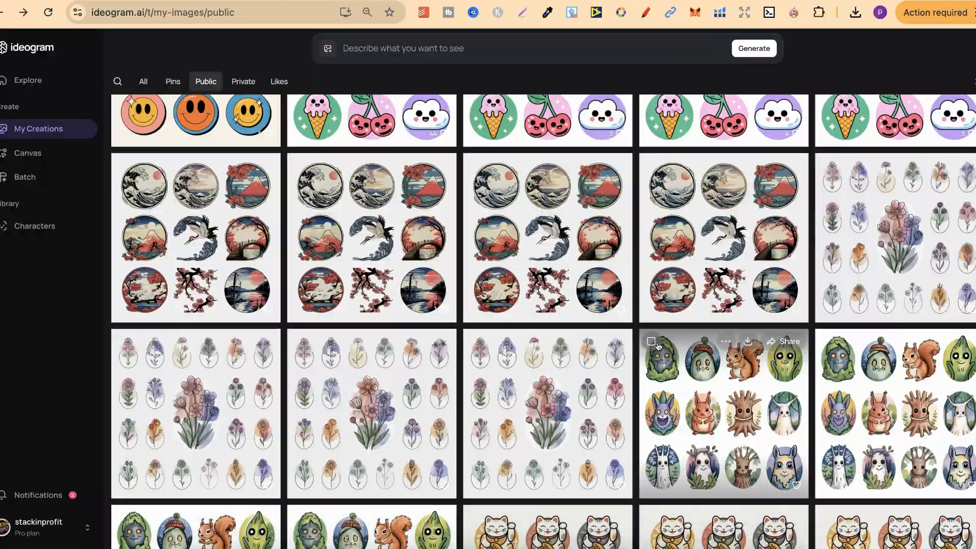
pyautogui.scroll(-3)
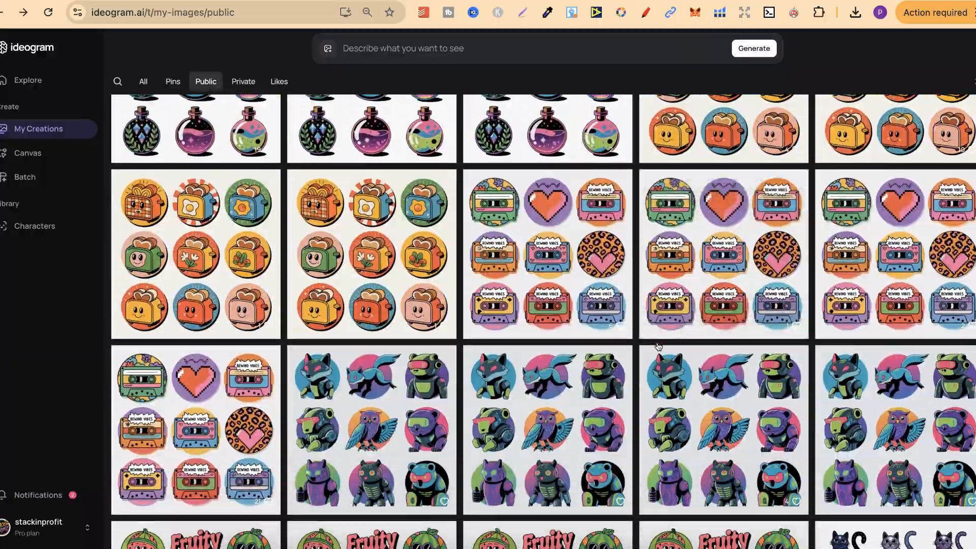
pyautogui.scroll(-3)
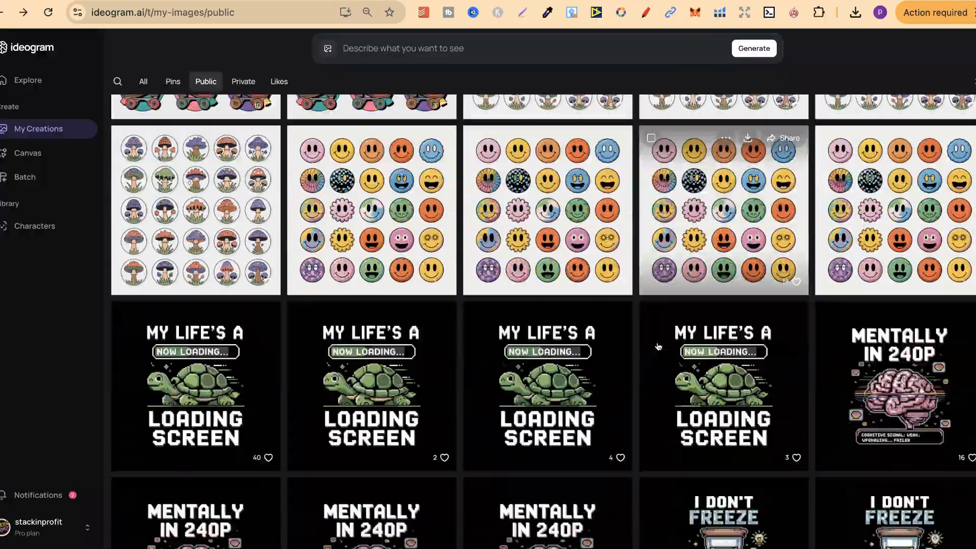
pyautogui.scroll(-3)
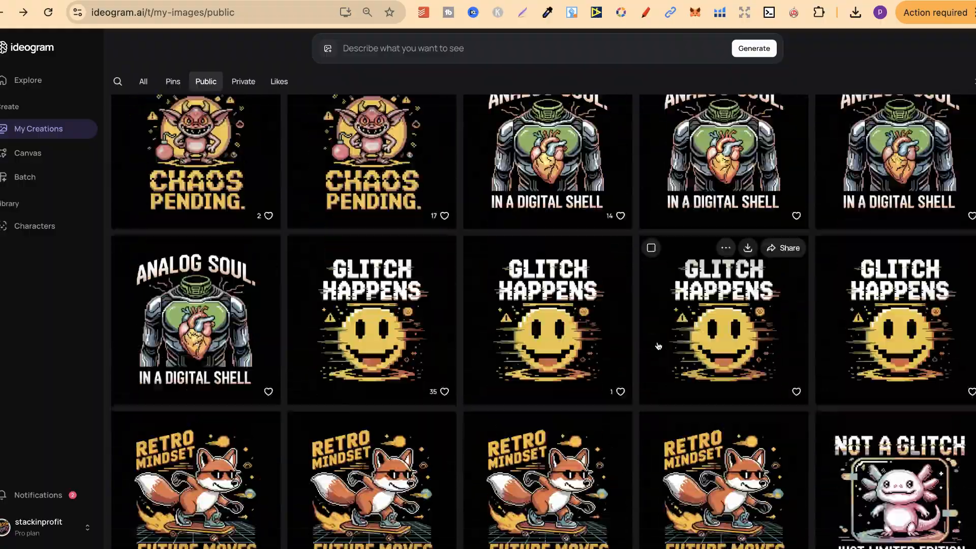
pyautogui.scroll(-3)
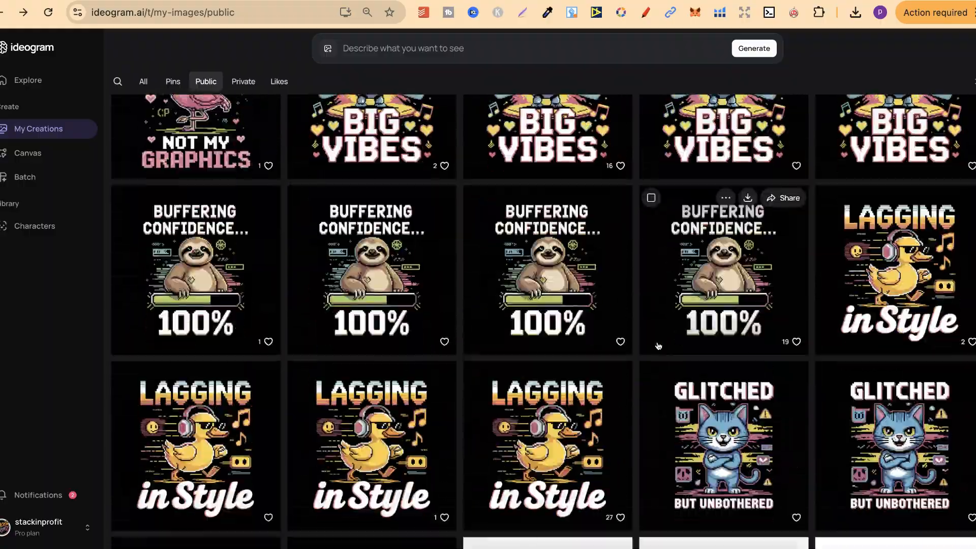
pyautogui.scroll(-3)
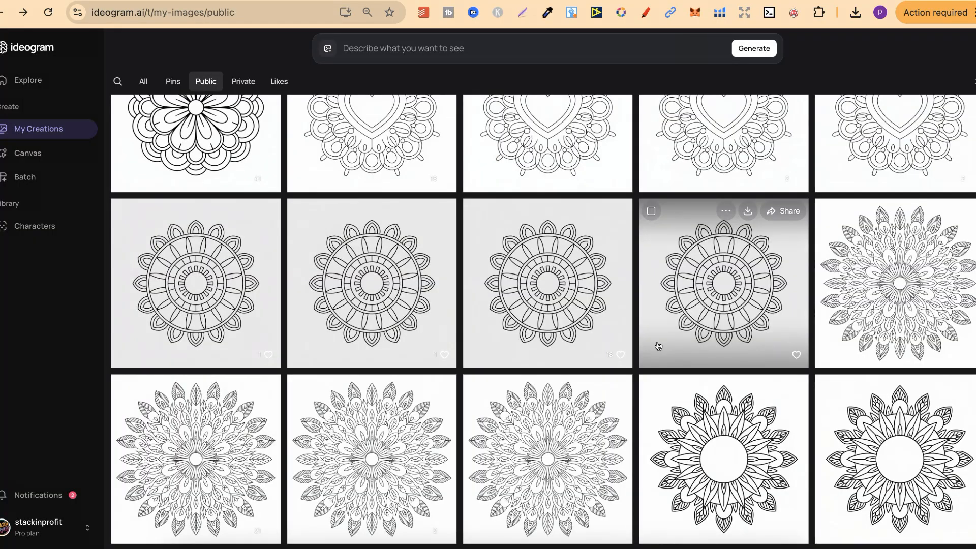
pyautogui.moveTo(658, 347)
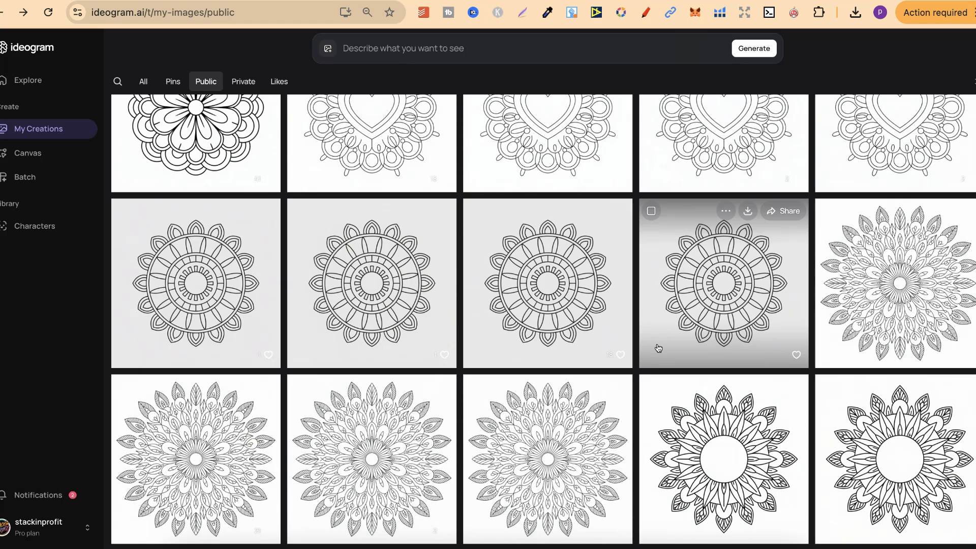
pyautogui.scroll(3)
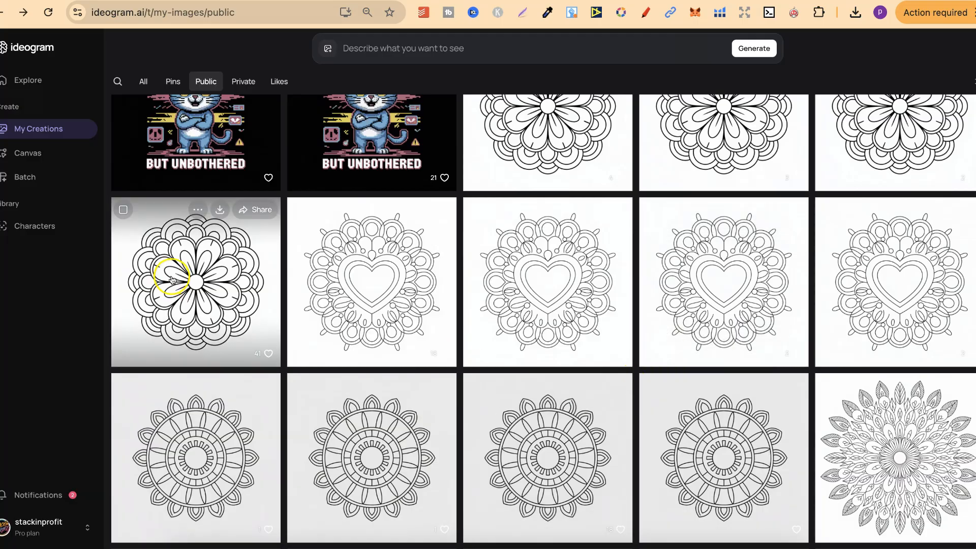
pyautogui.click(195, 282)
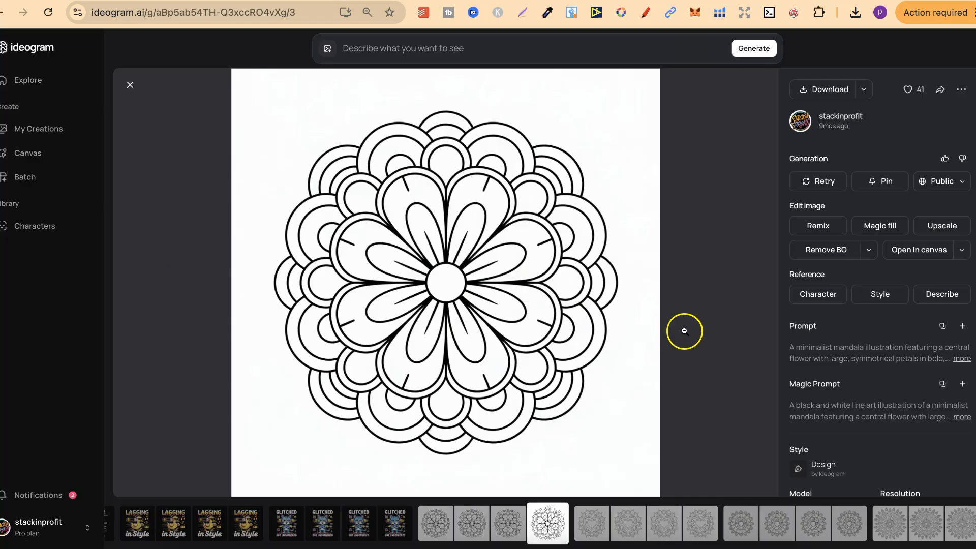
pyautogui.moveTo(917, 407)
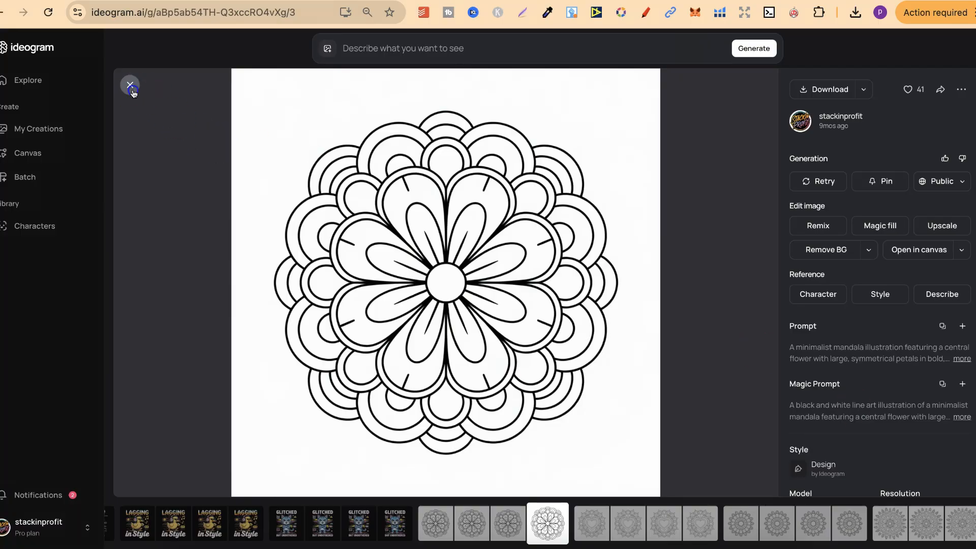
pyautogui.click(129, 85)
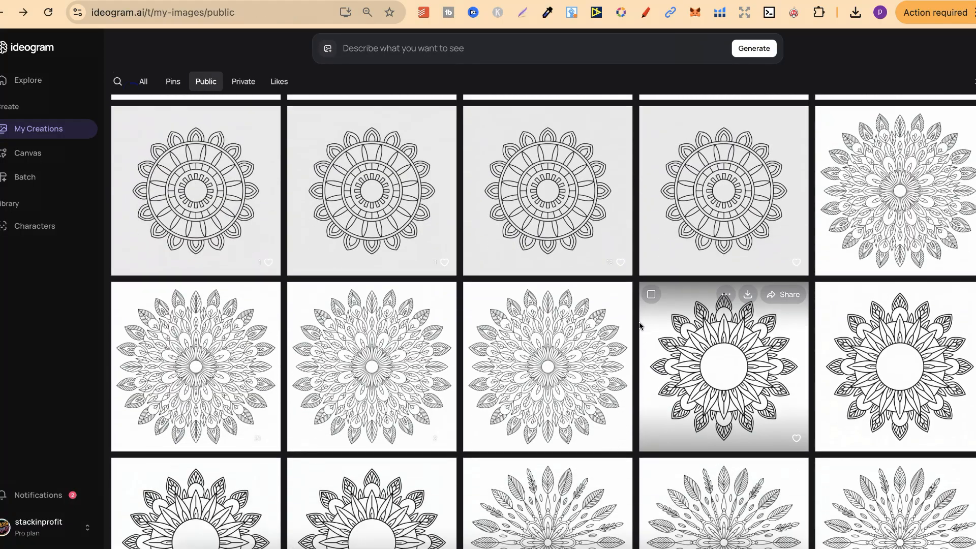
# - Scroll back to the affirmation quote pages, down to designs like 'Nurses Call the Shots'
pyautogui.scroll(-3)
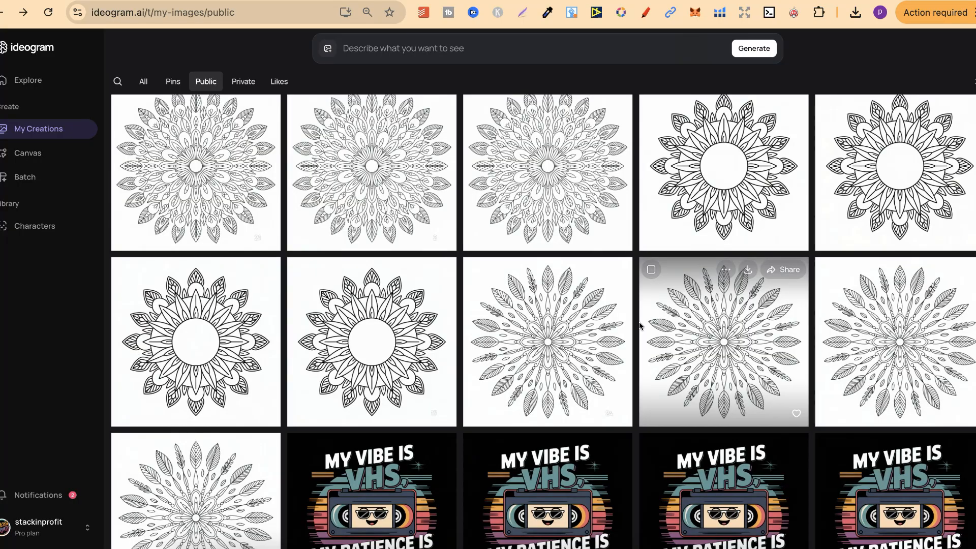
pyautogui.scroll(-3)
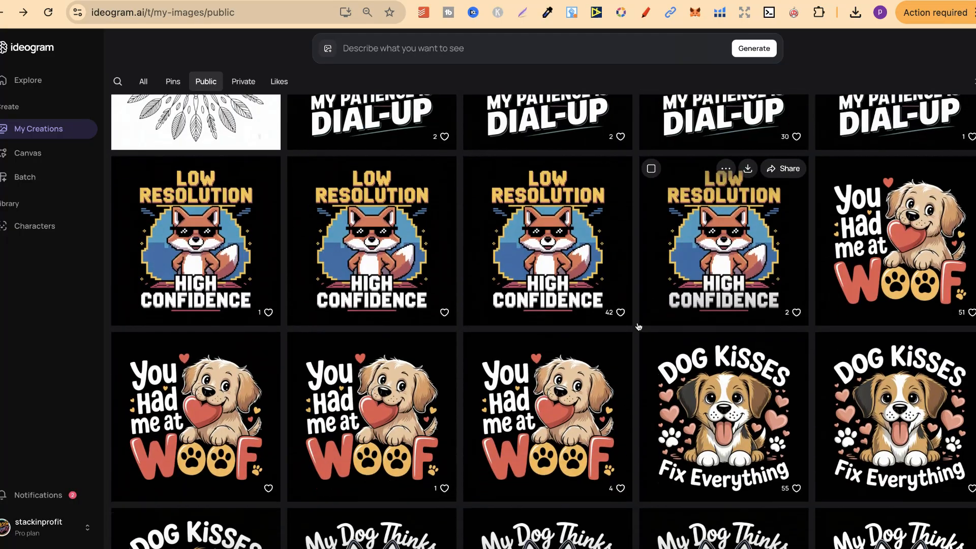
pyautogui.scroll(-3)
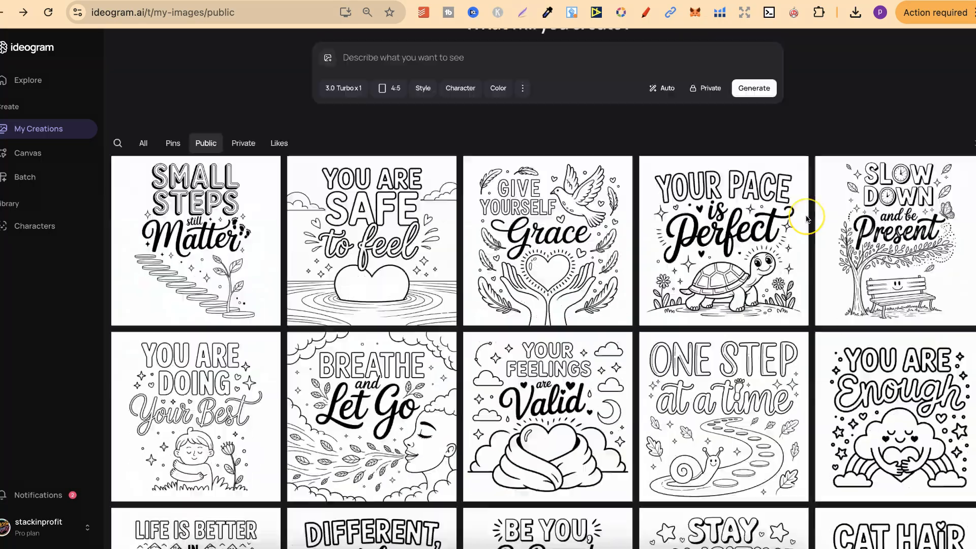
pyautogui.scroll(3)
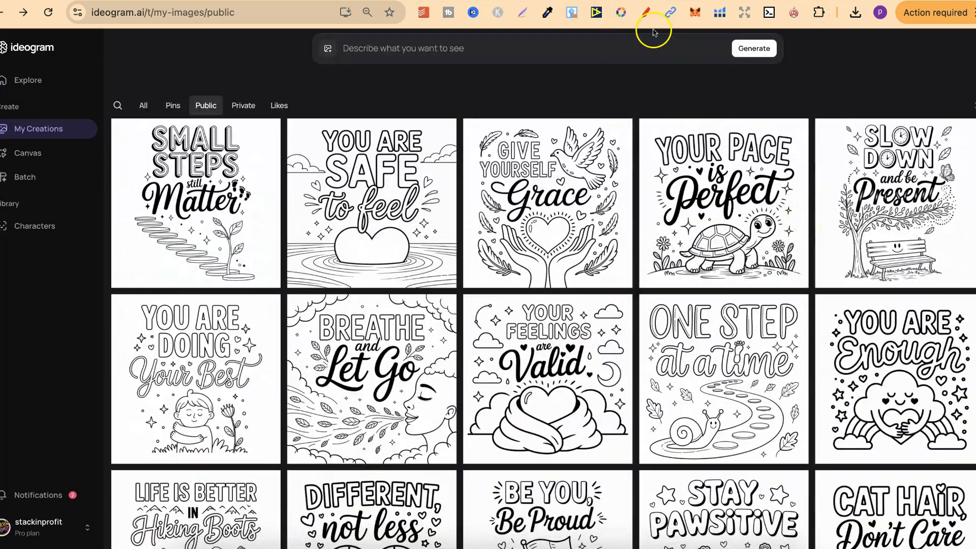
pyautogui.moveTo(871, 79)
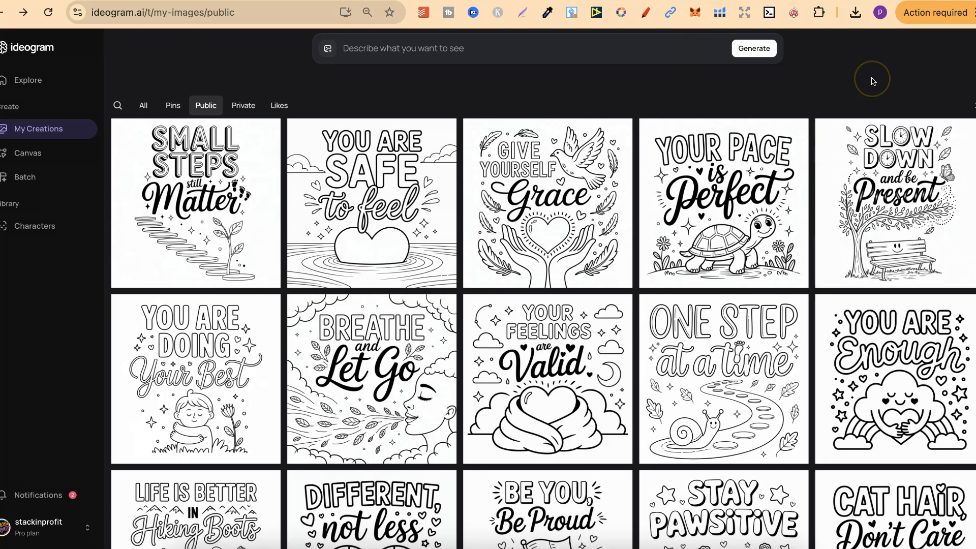
pyautogui.scroll(-3)
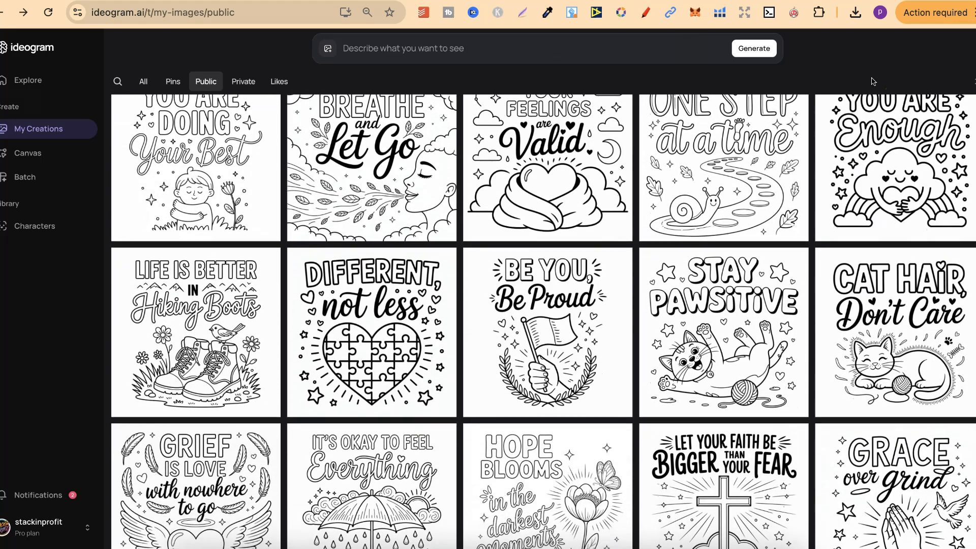
pyautogui.scroll(-3)
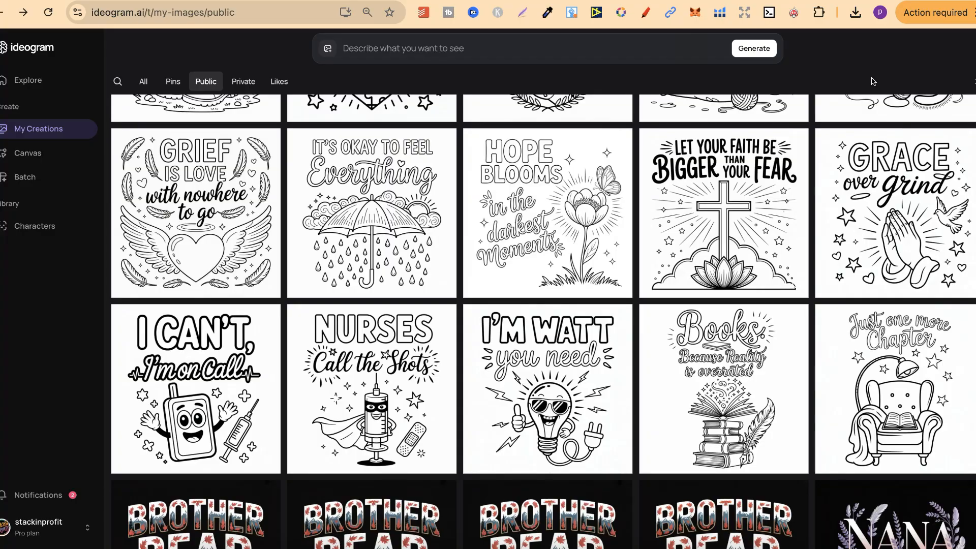